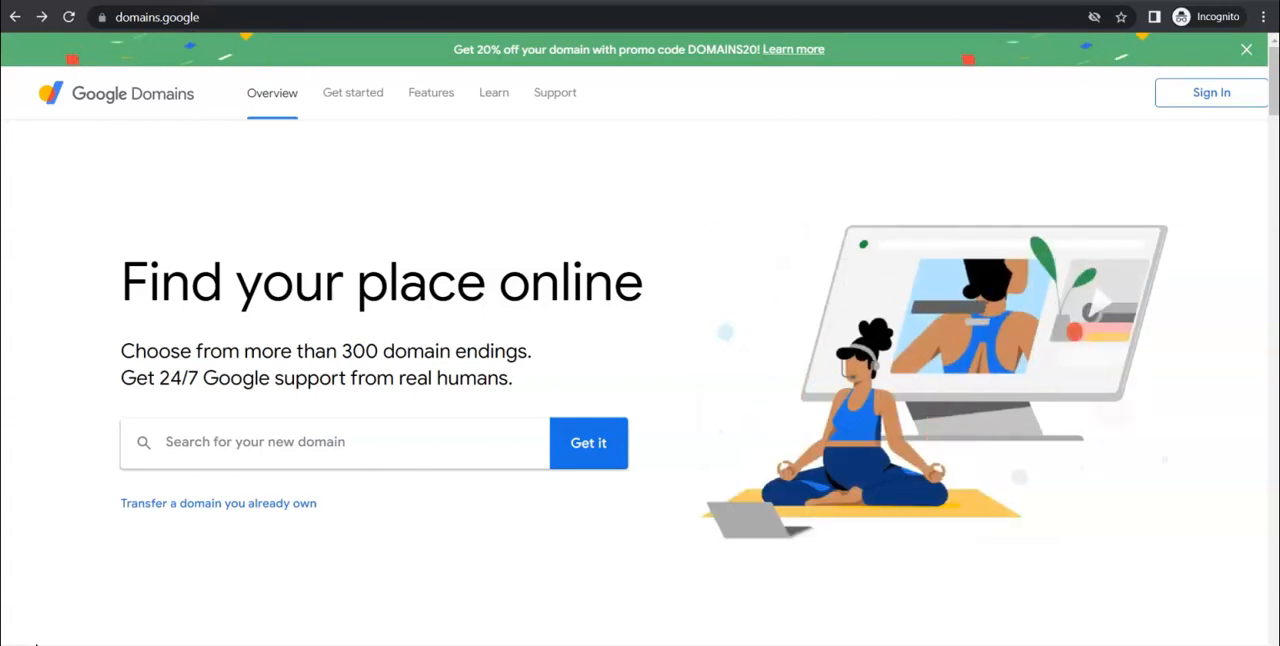
mouse_move(615, 218)
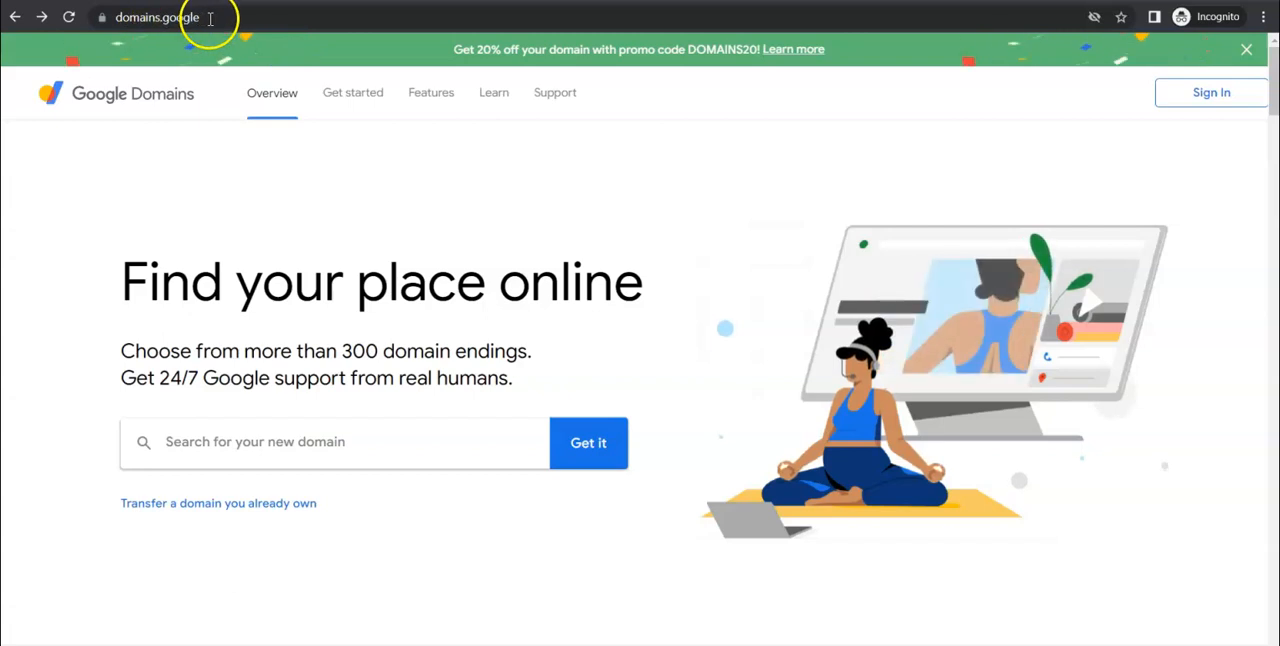
mouse_move(505, 170)
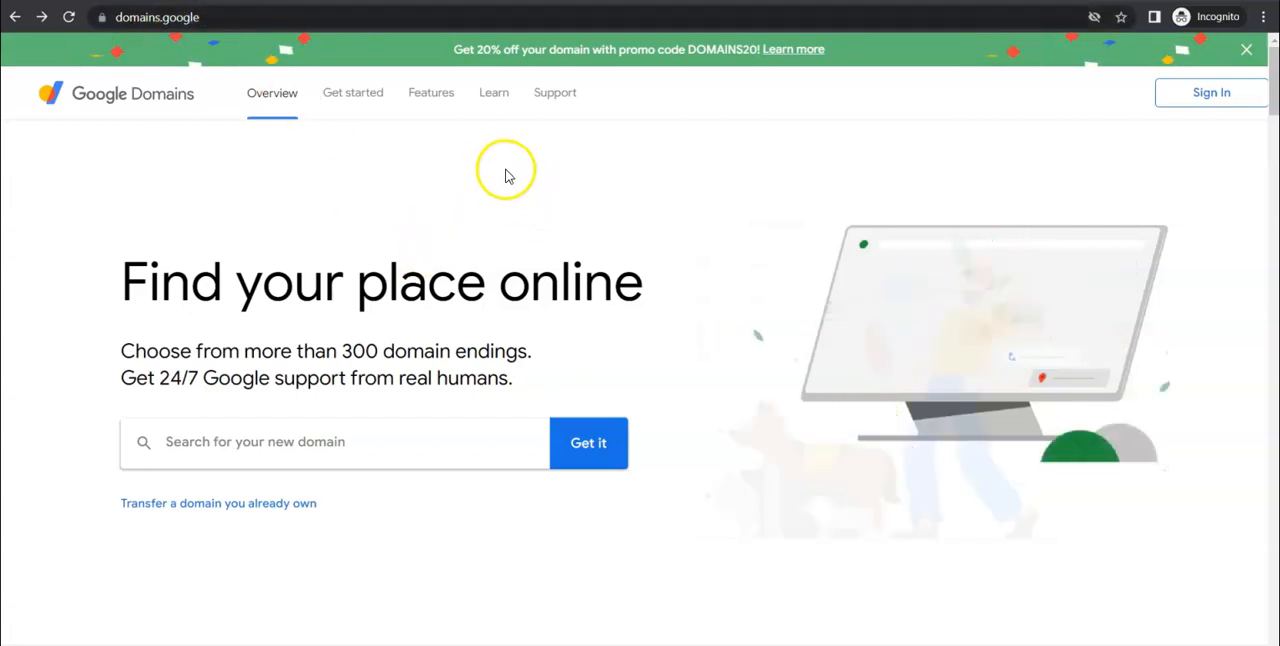
mouse_move(1012, 128)
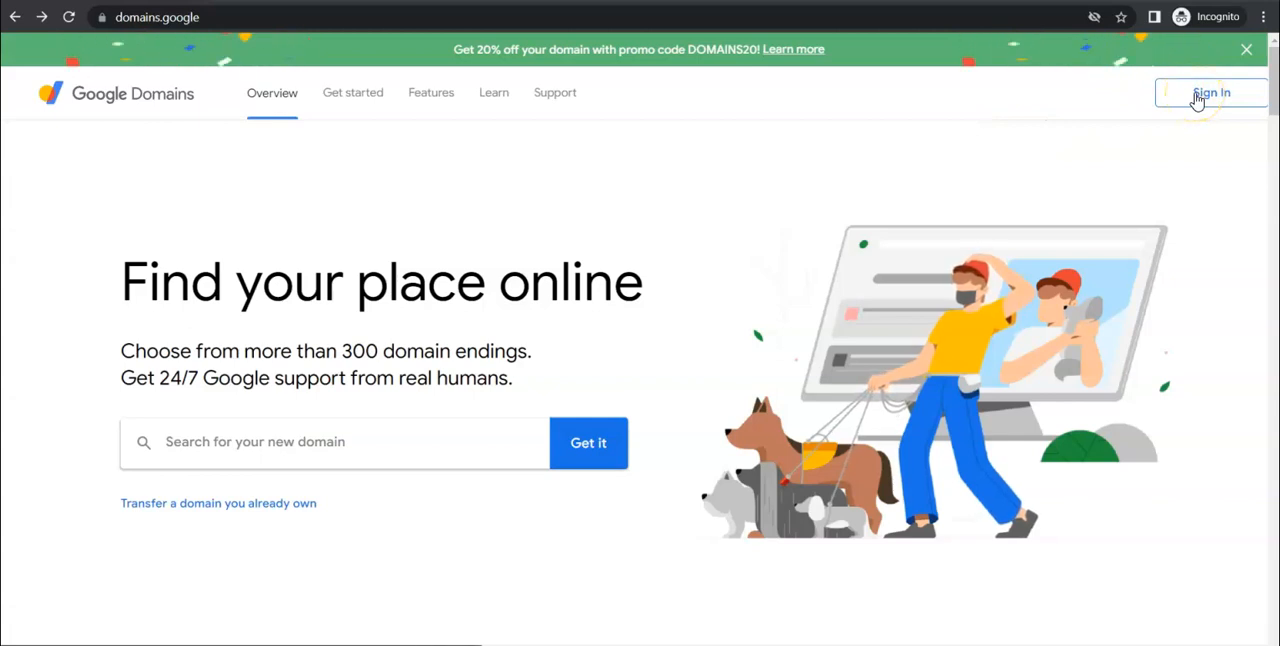
Sign in to Google Domains and reach the My domains list
left_click(1209, 92)
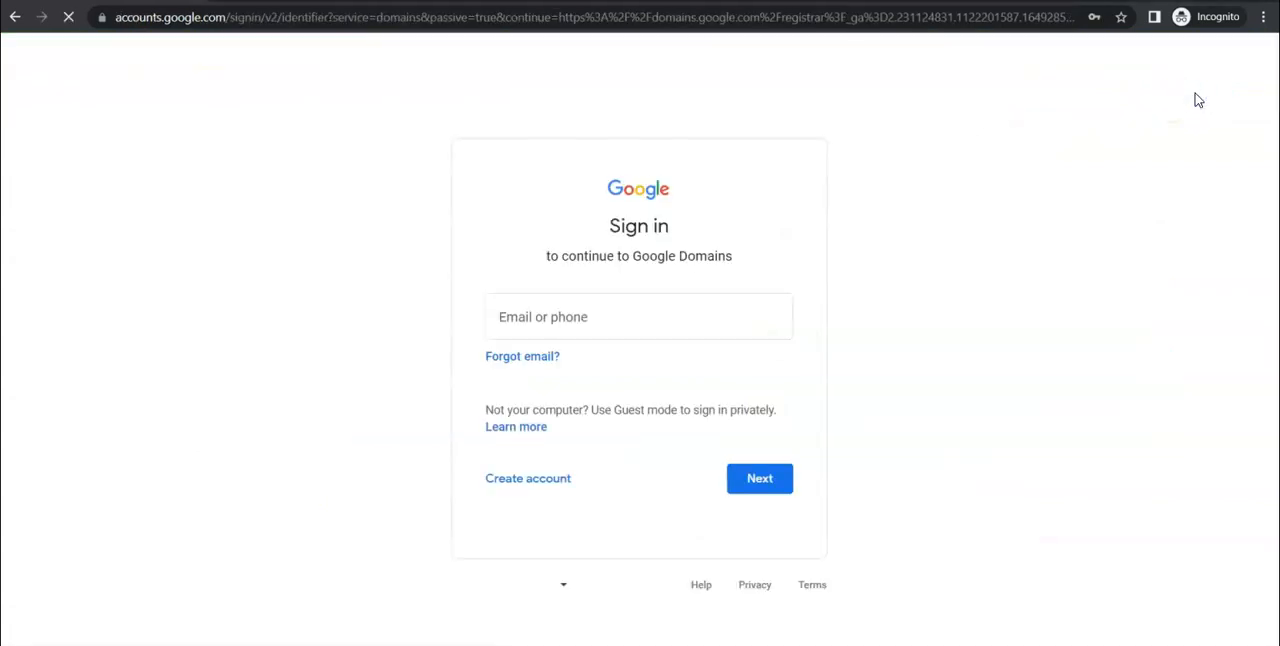
left_click(639, 316)
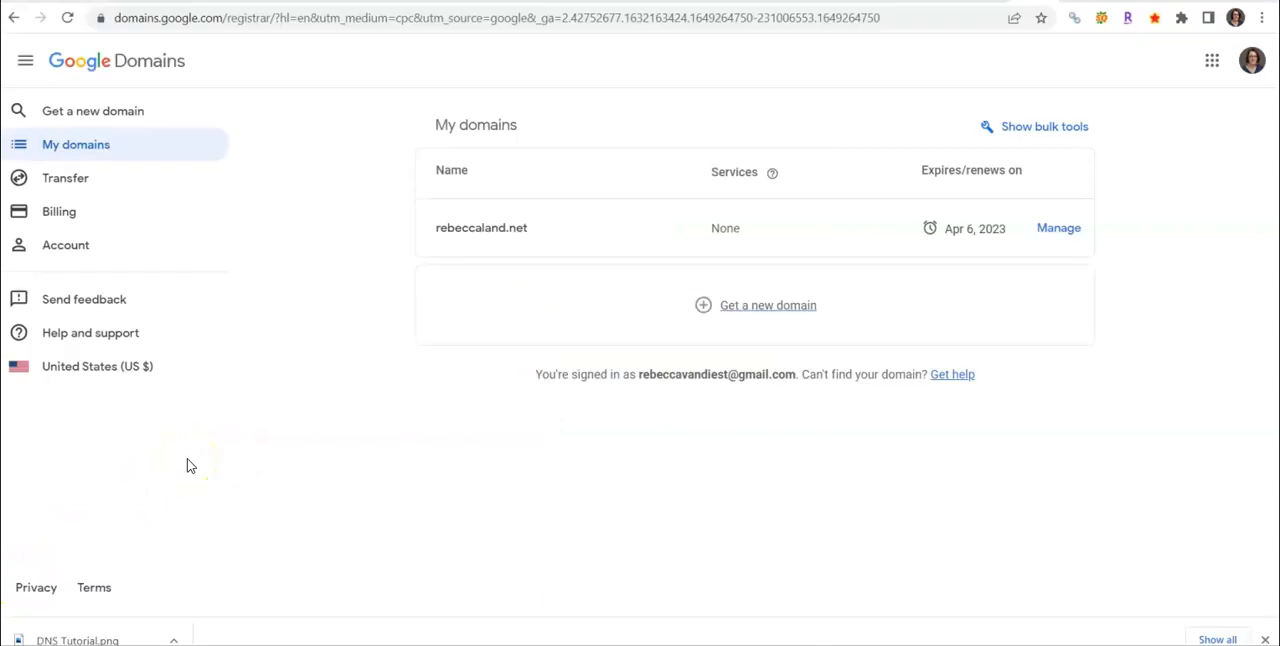
mouse_move(231, 432)
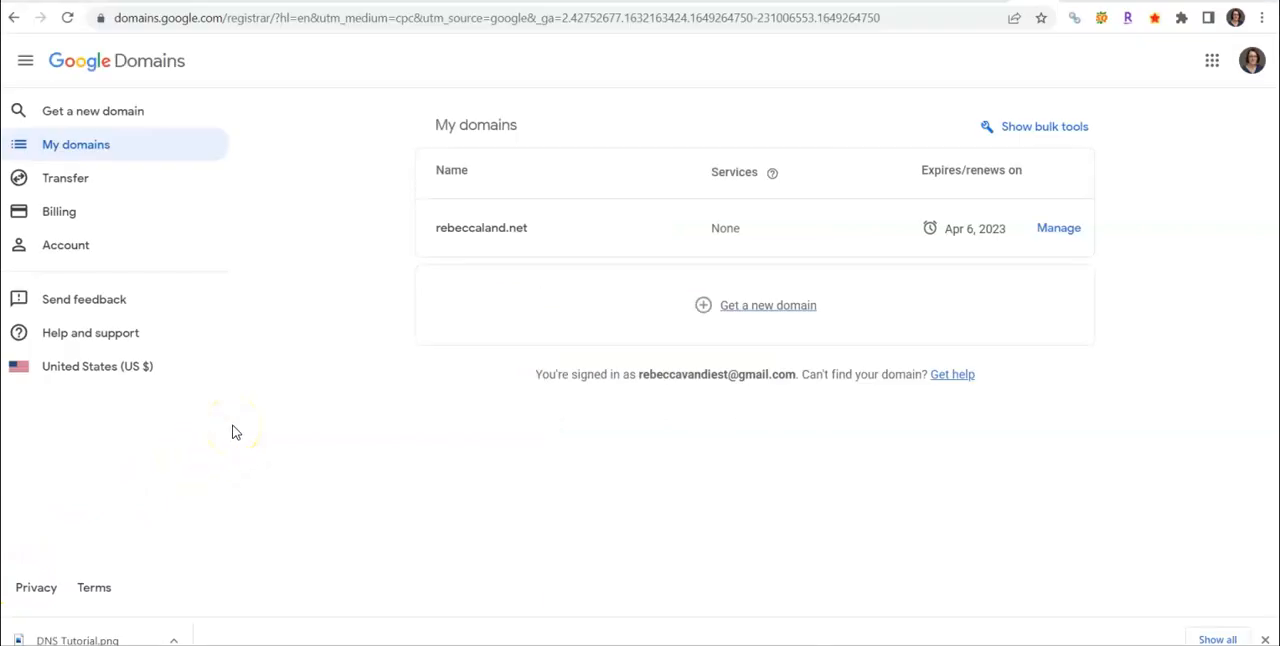
mouse_move(123, 70)
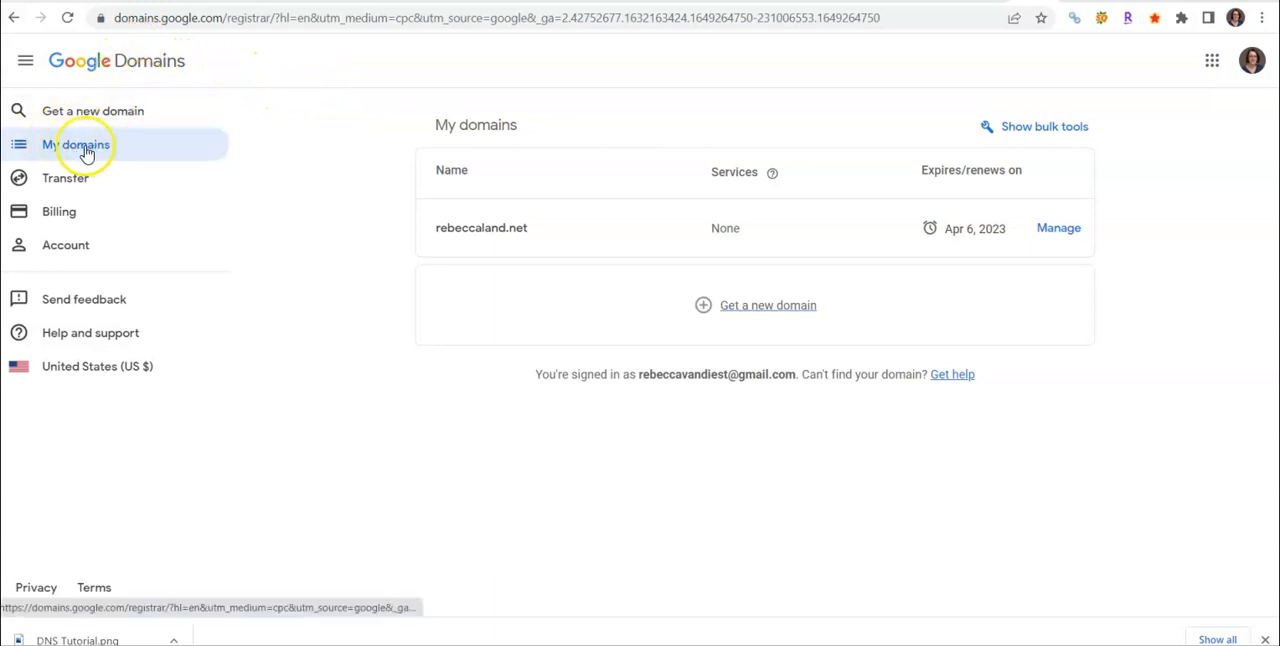
mouse_move(621, 255)
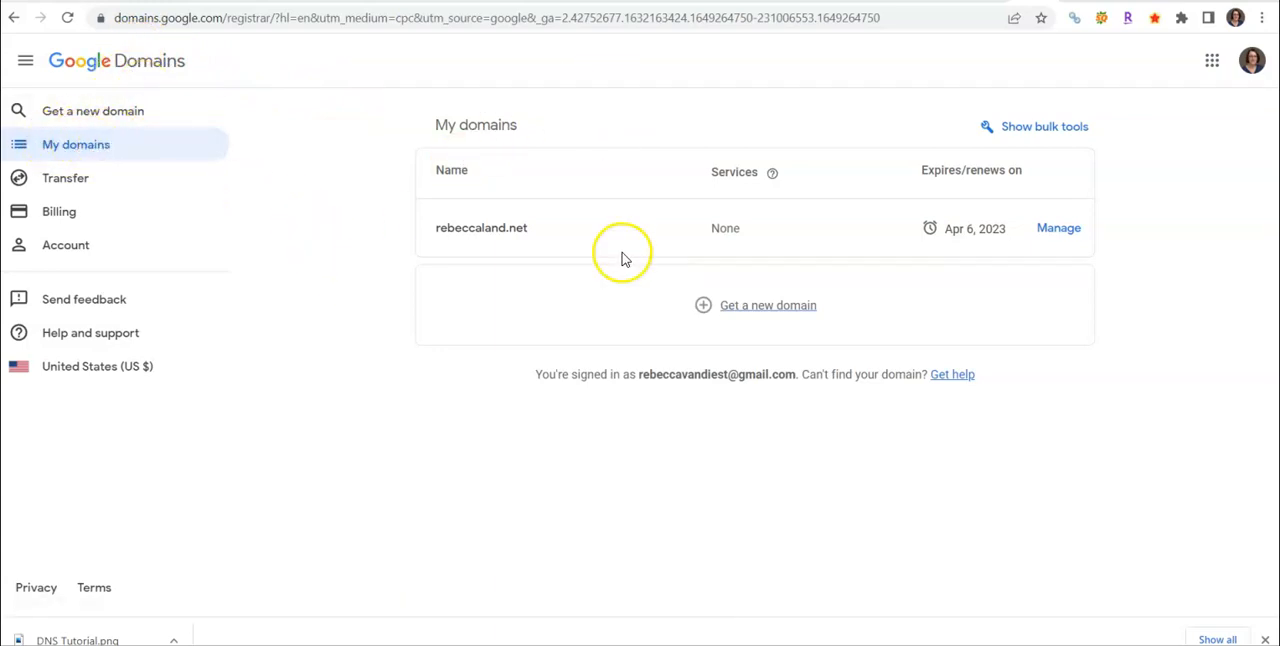
mouse_move(588, 185)
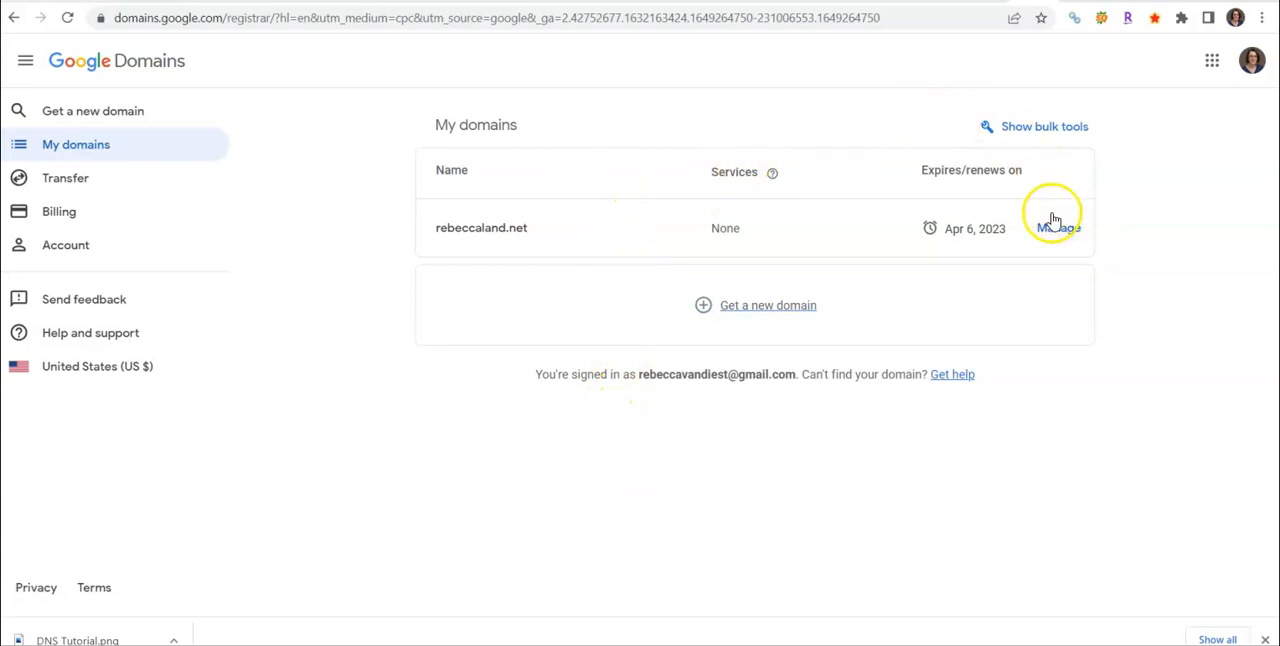
mouse_move(1057, 228)
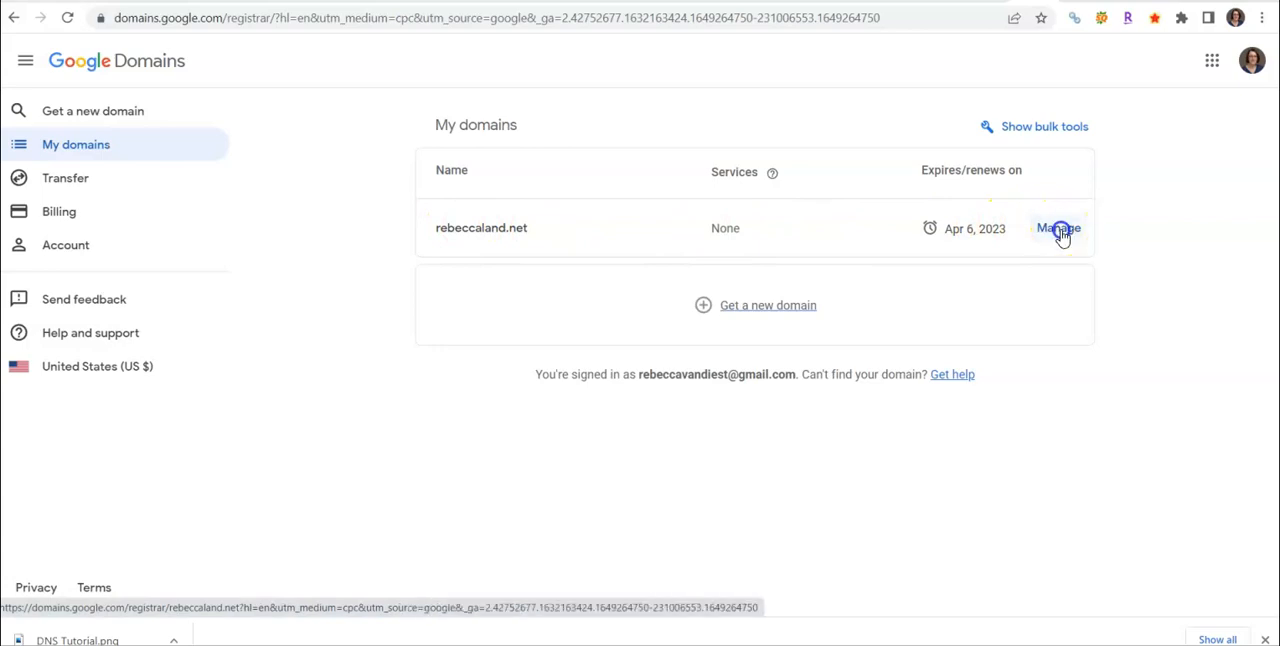
Open Manage for rebeccaland.net and view its DNS page with custom A and CNAME records
left_click(1057, 228)
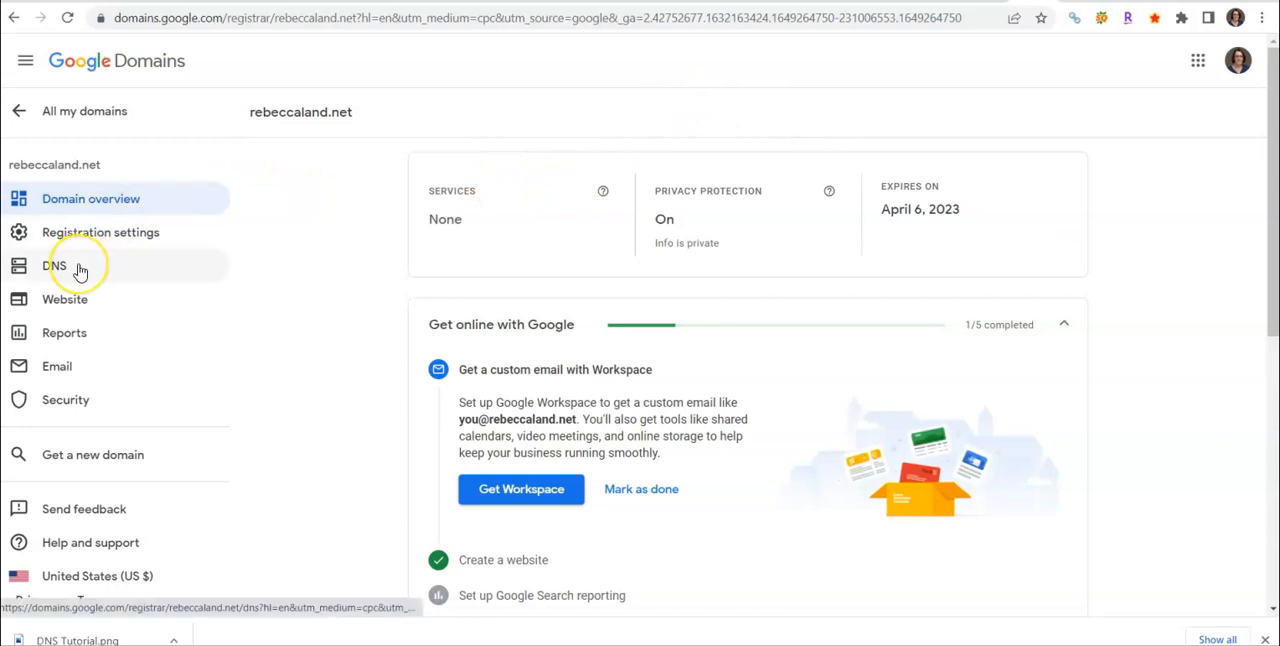
left_click(55, 265)
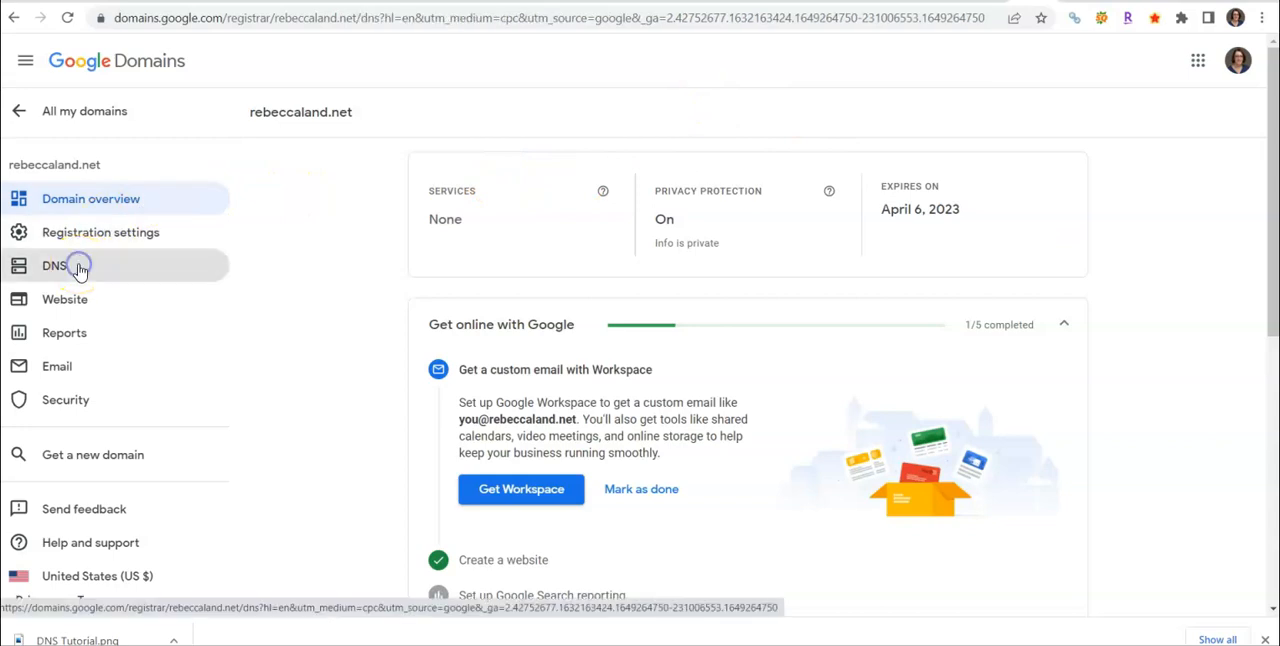
left_click(54, 265)
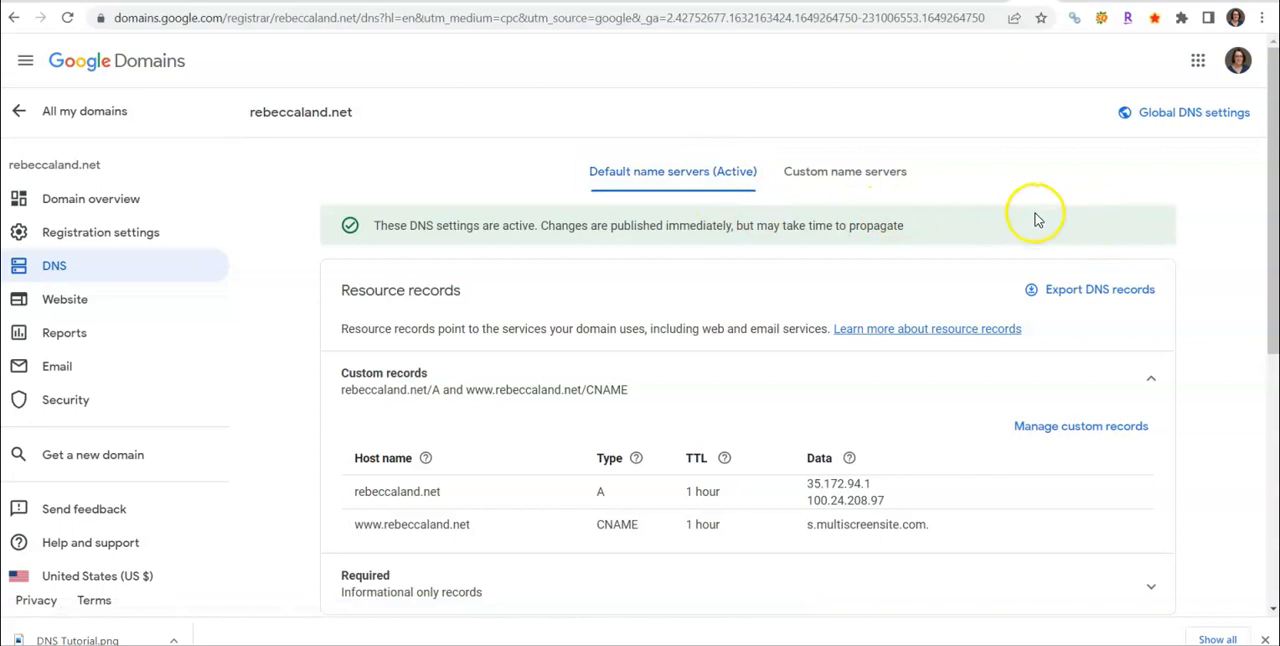
mouse_move(1065, 240)
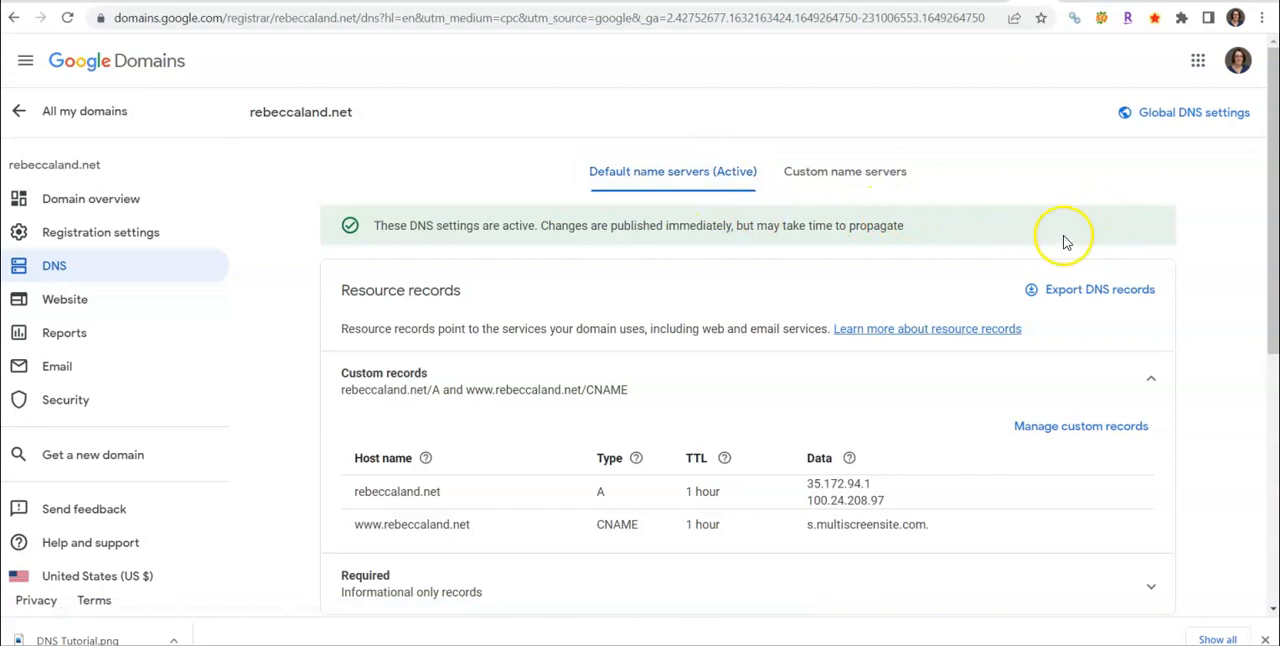
mouse_move(1040, 225)
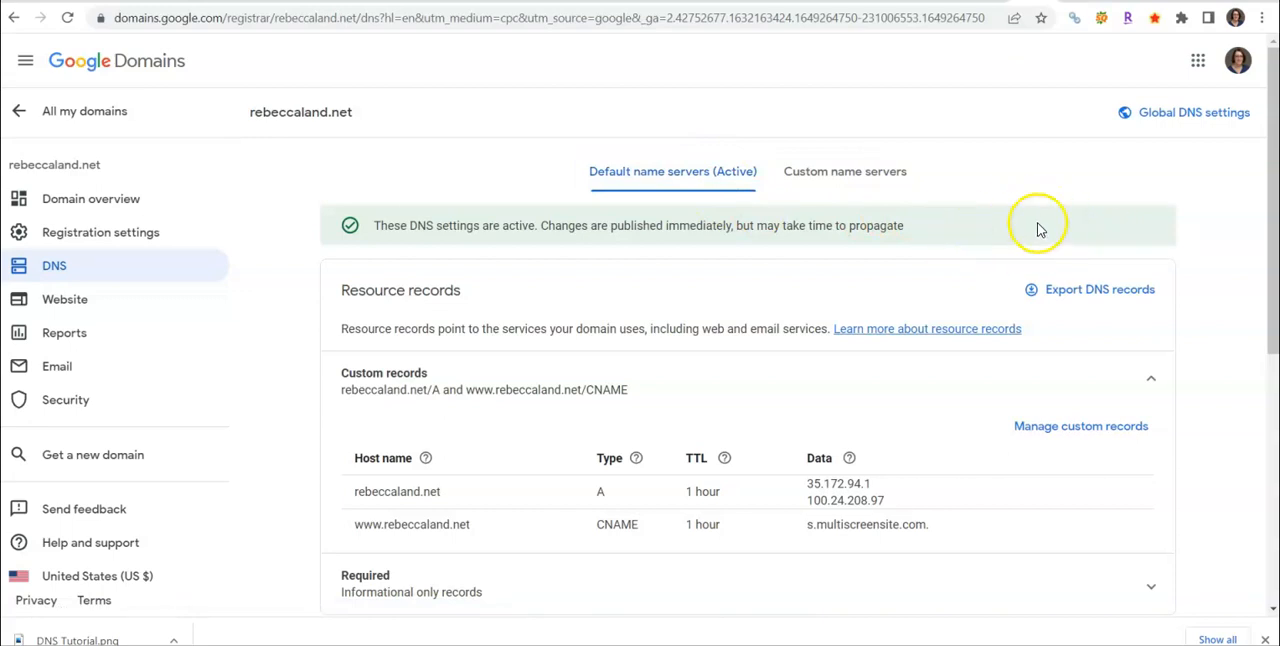
mouse_move(398, 238)
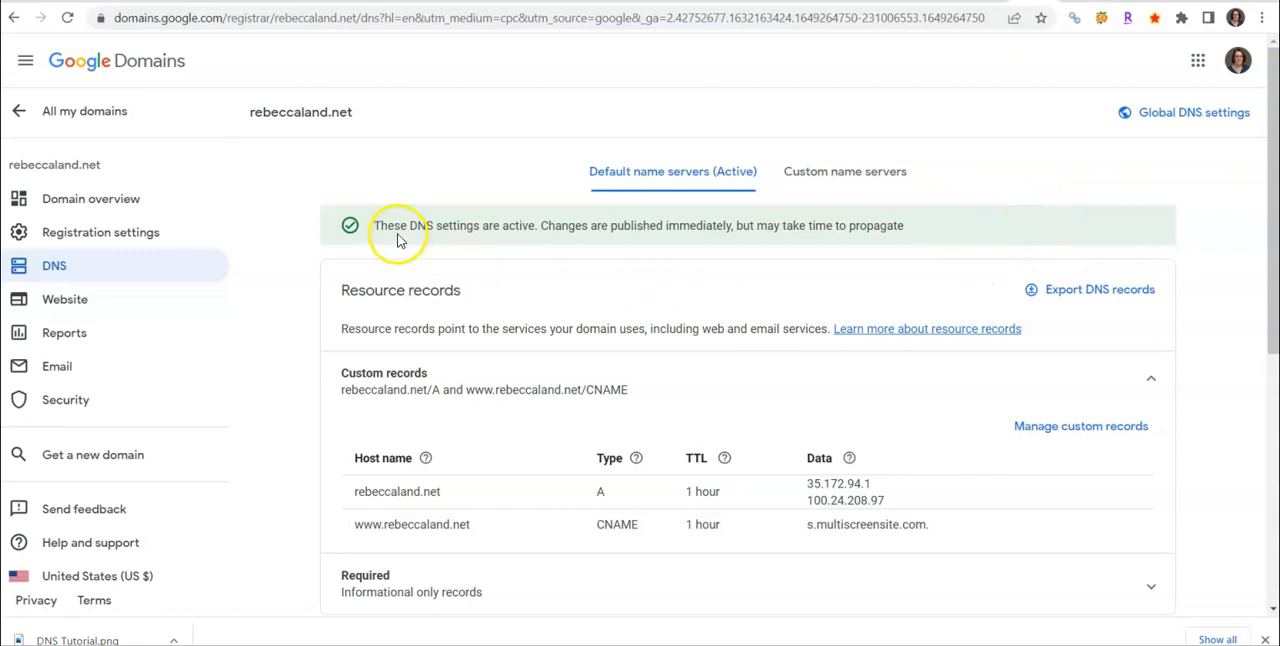
scroll("down", 3)
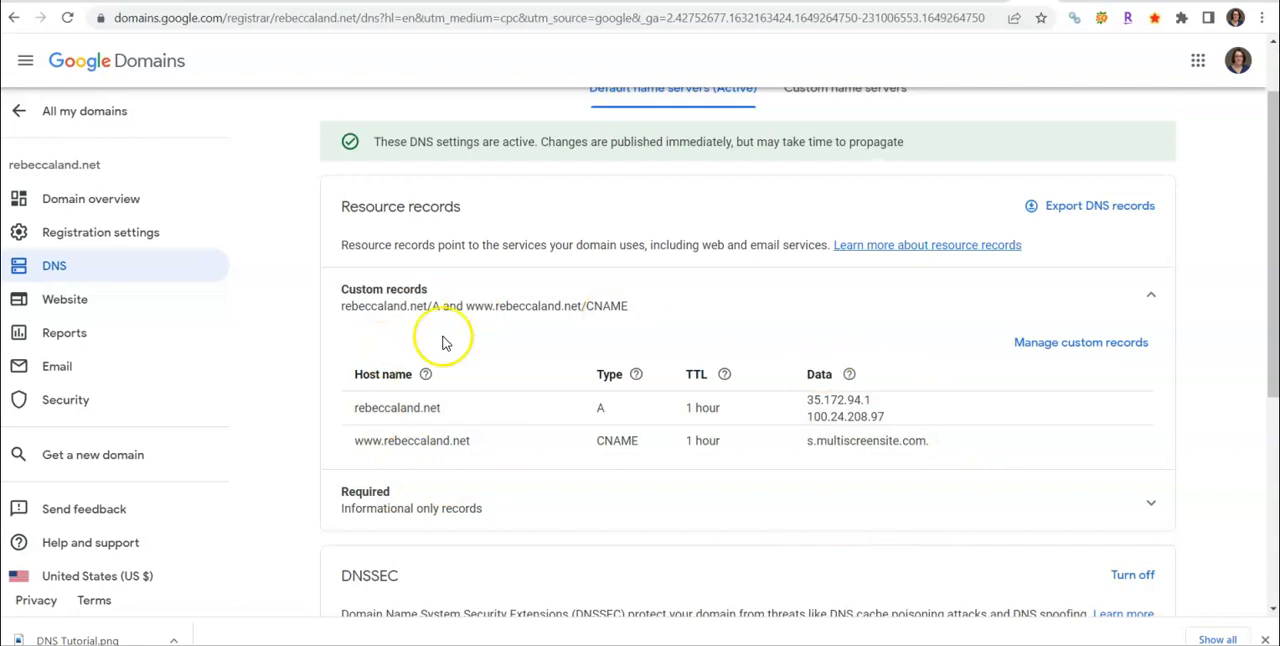
mouse_move(1068, 348)
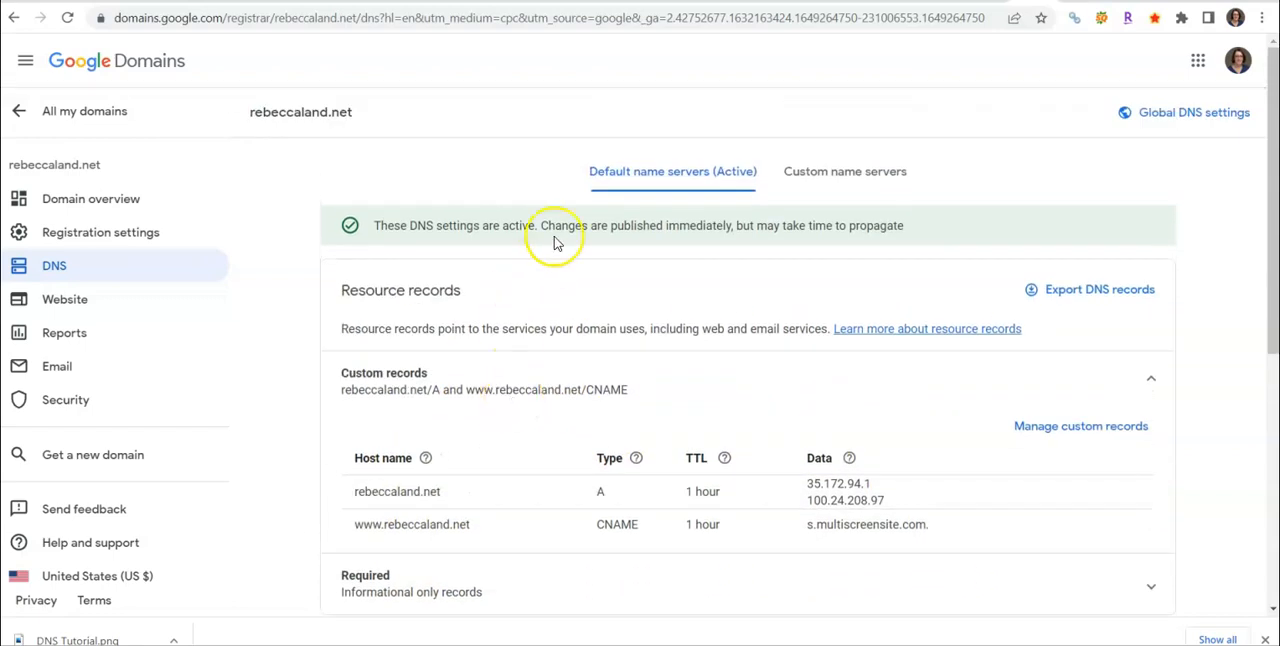
mouse_move(440, 290)
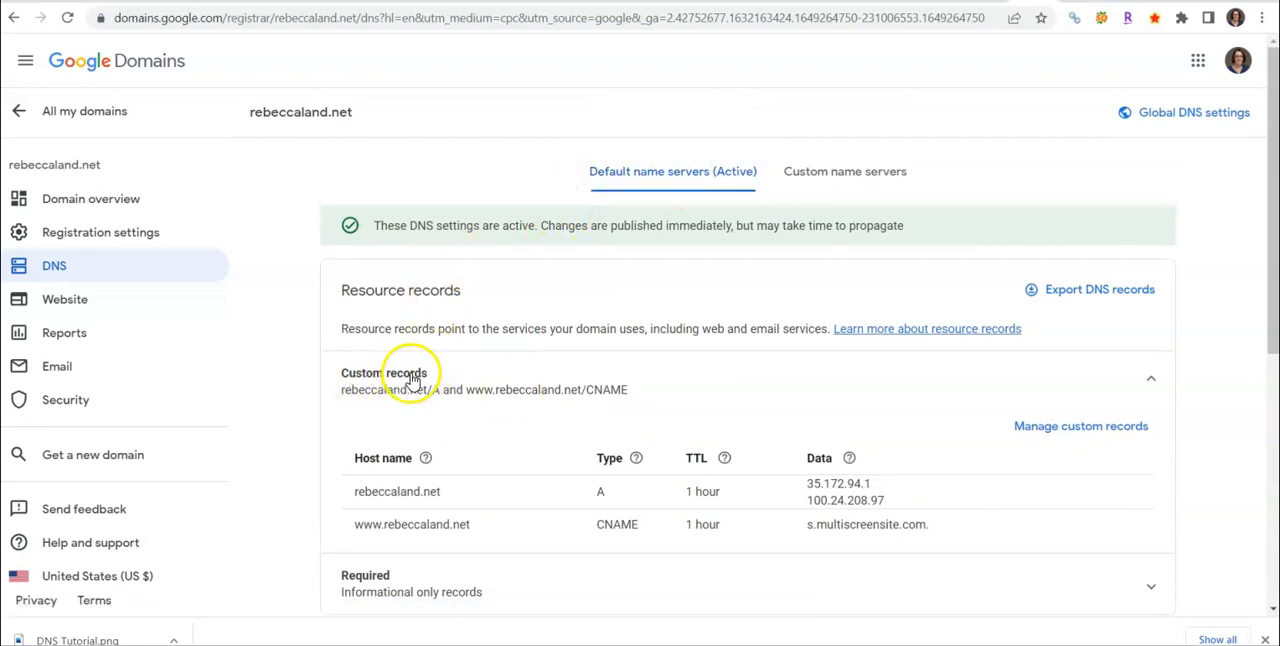
mouse_move(1050, 428)
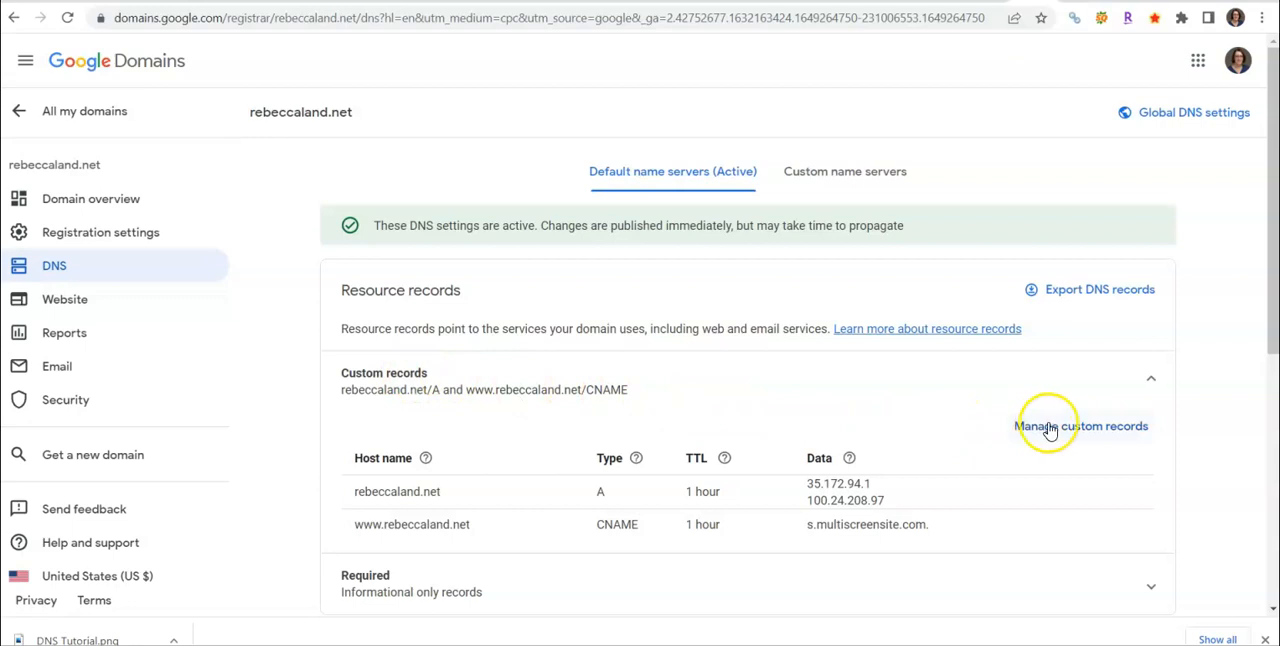
Edit the custom records, leaving the A record host blank for the root domain
left_click(1081, 425)
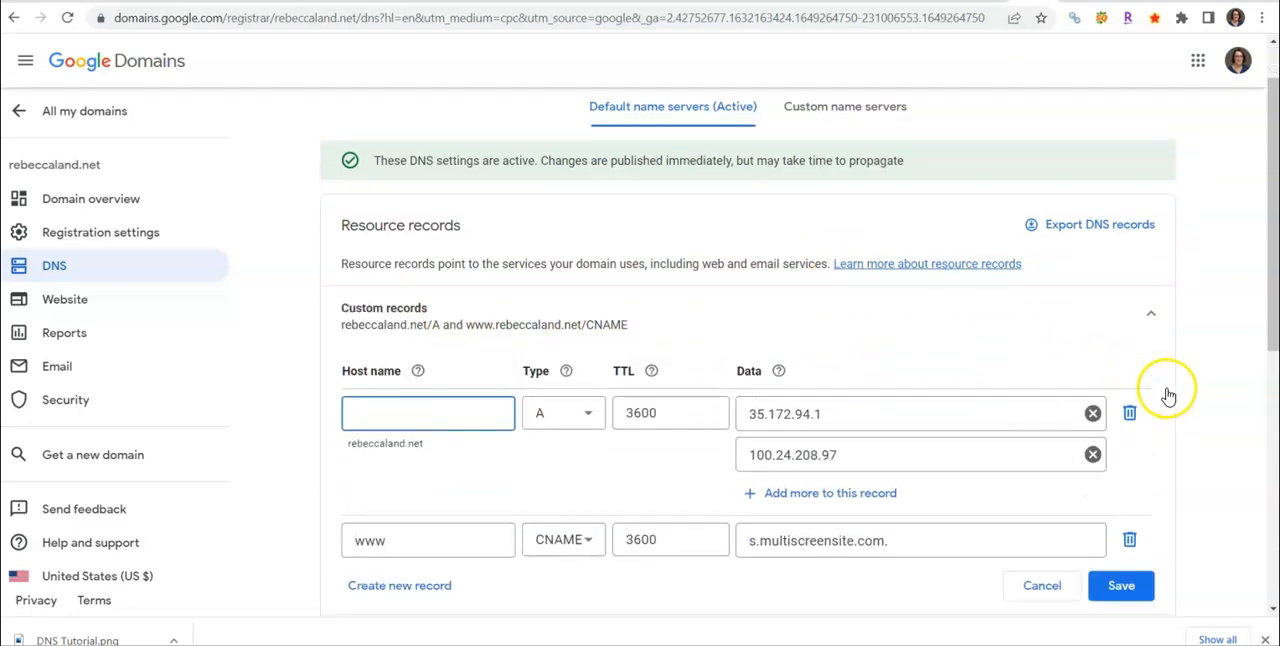
scroll("down", 3)
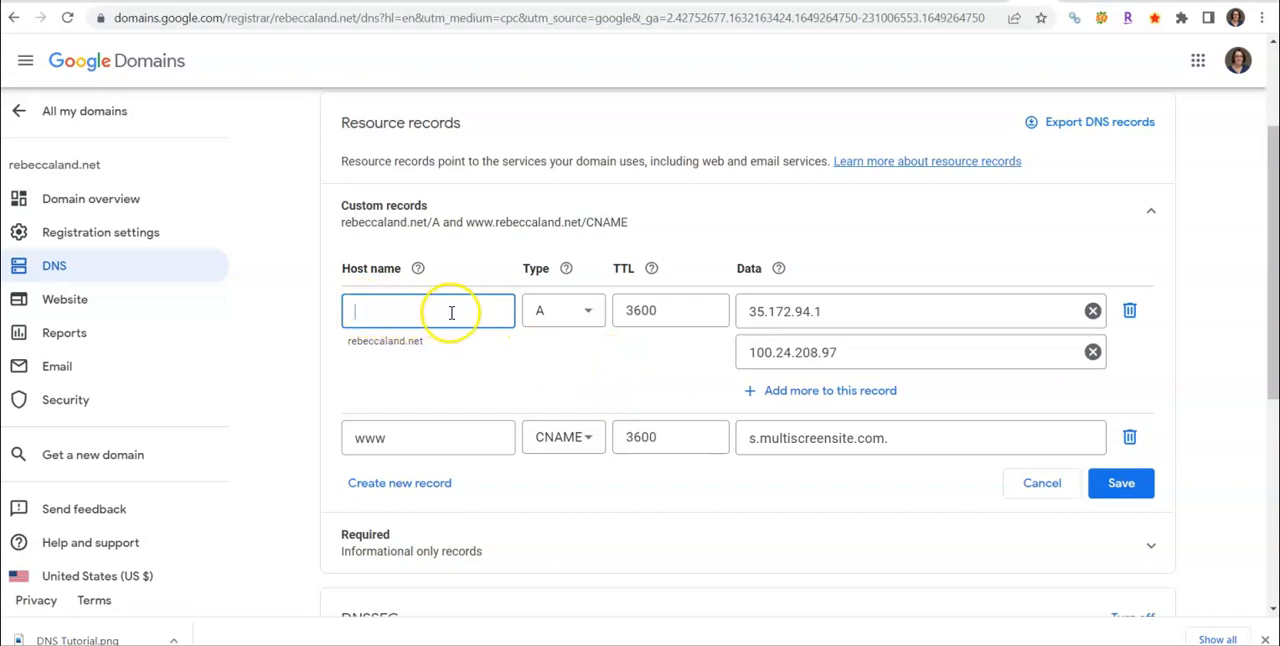
mouse_move(418, 268)
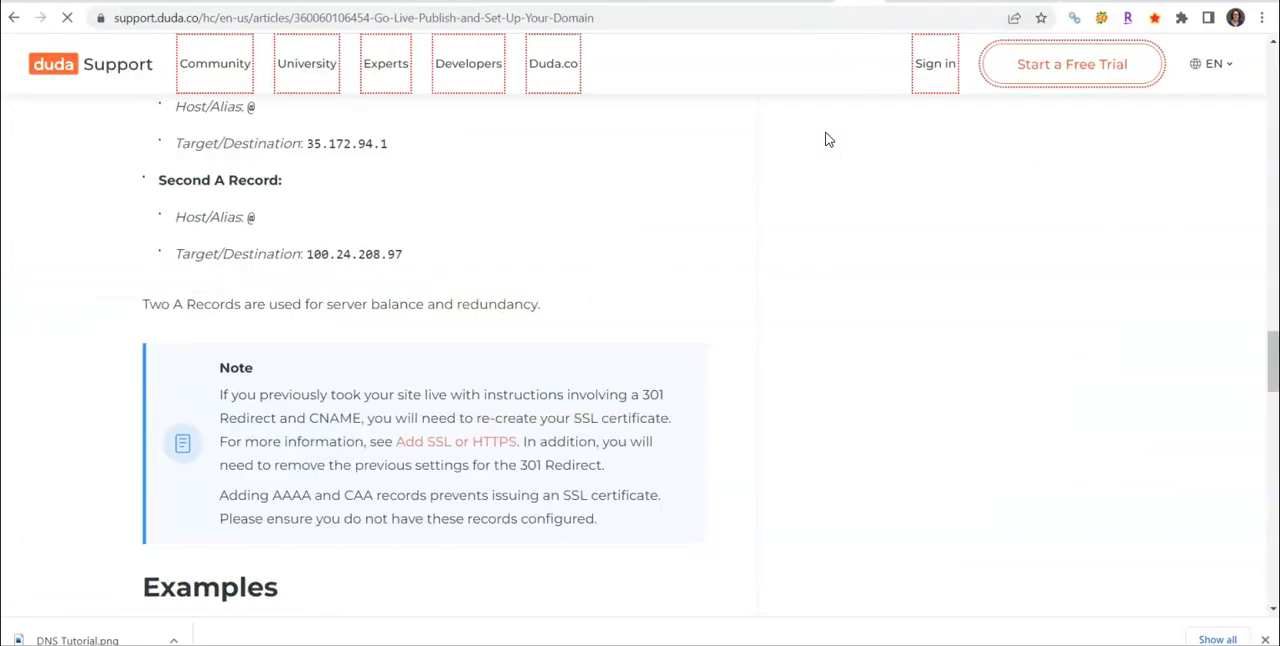
Confirm Duda's A record targets 35.172.94.1 and 100.24.208.97 match the existing records
scroll("up", 3)
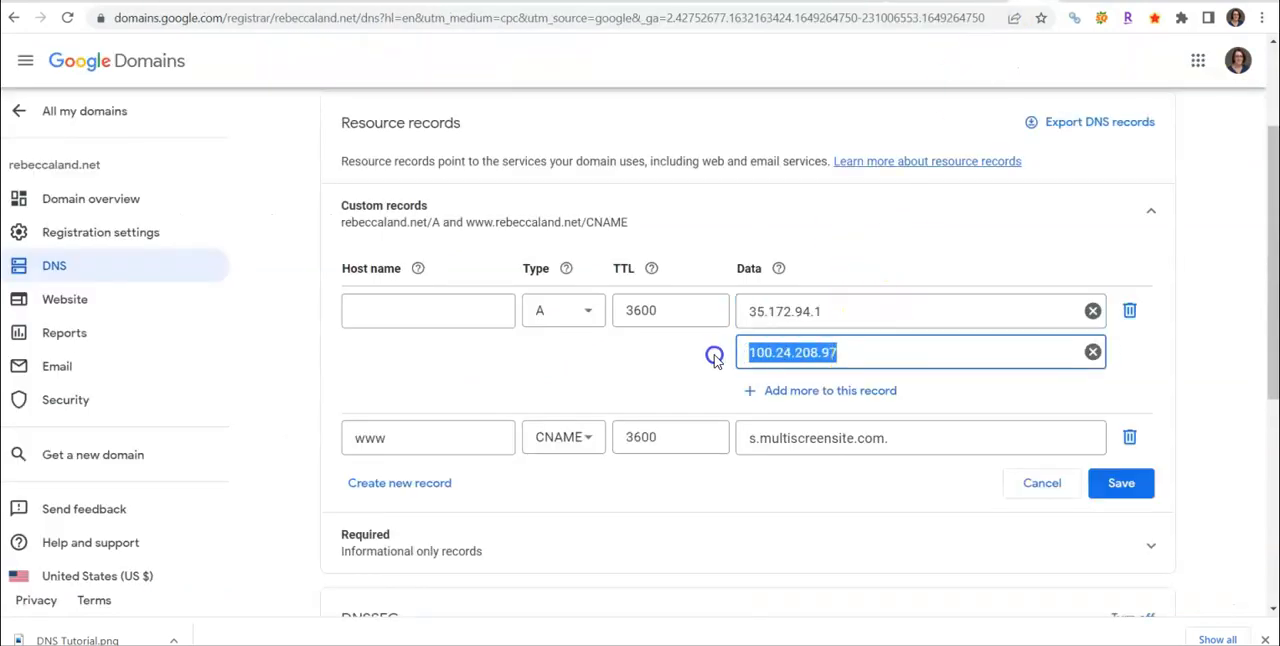
left_click(817, 311)
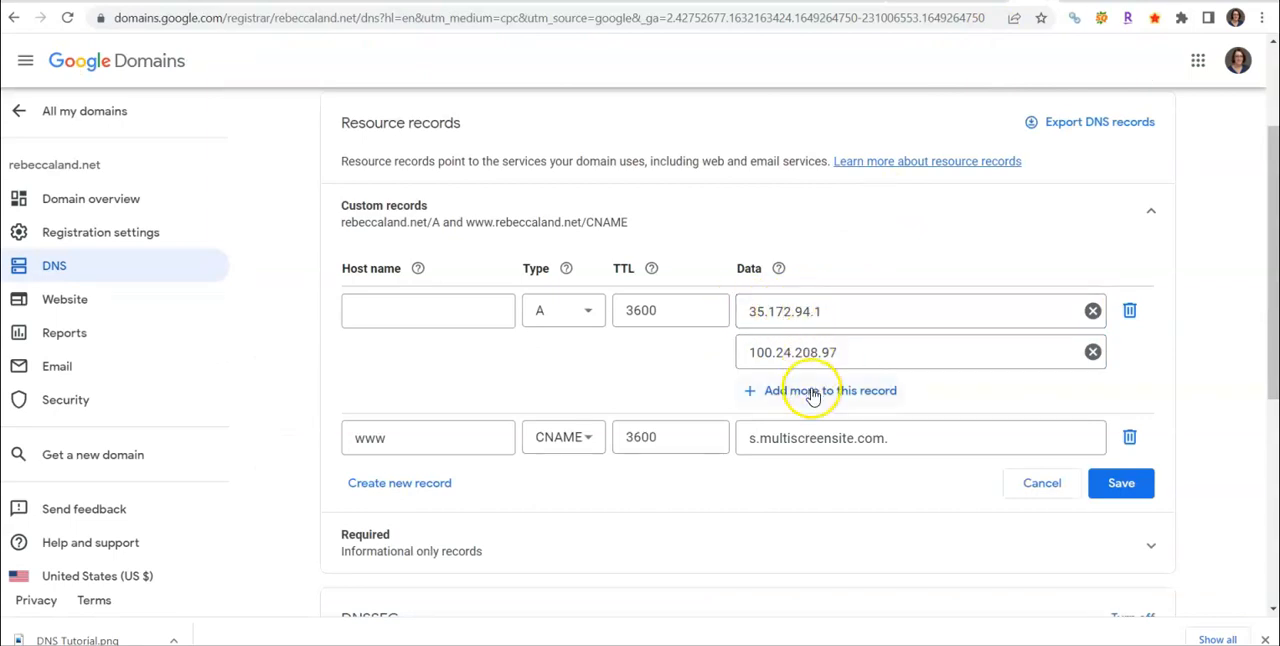
left_click(820, 390)
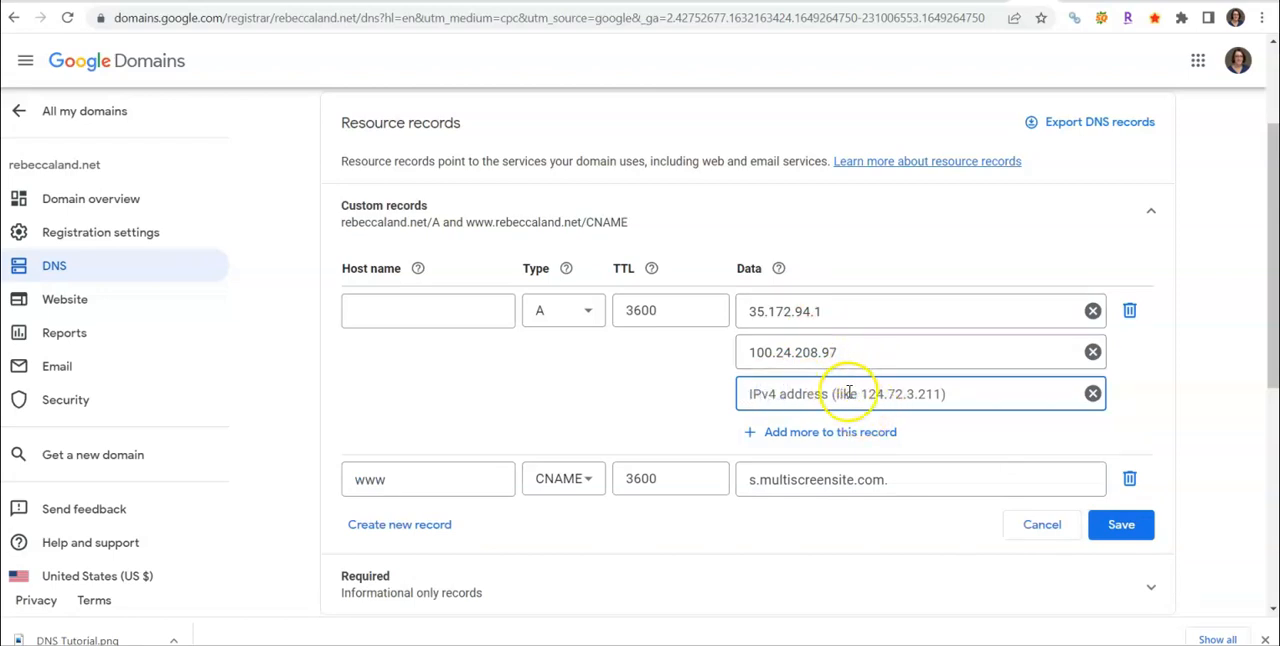
left_click(1092, 393)
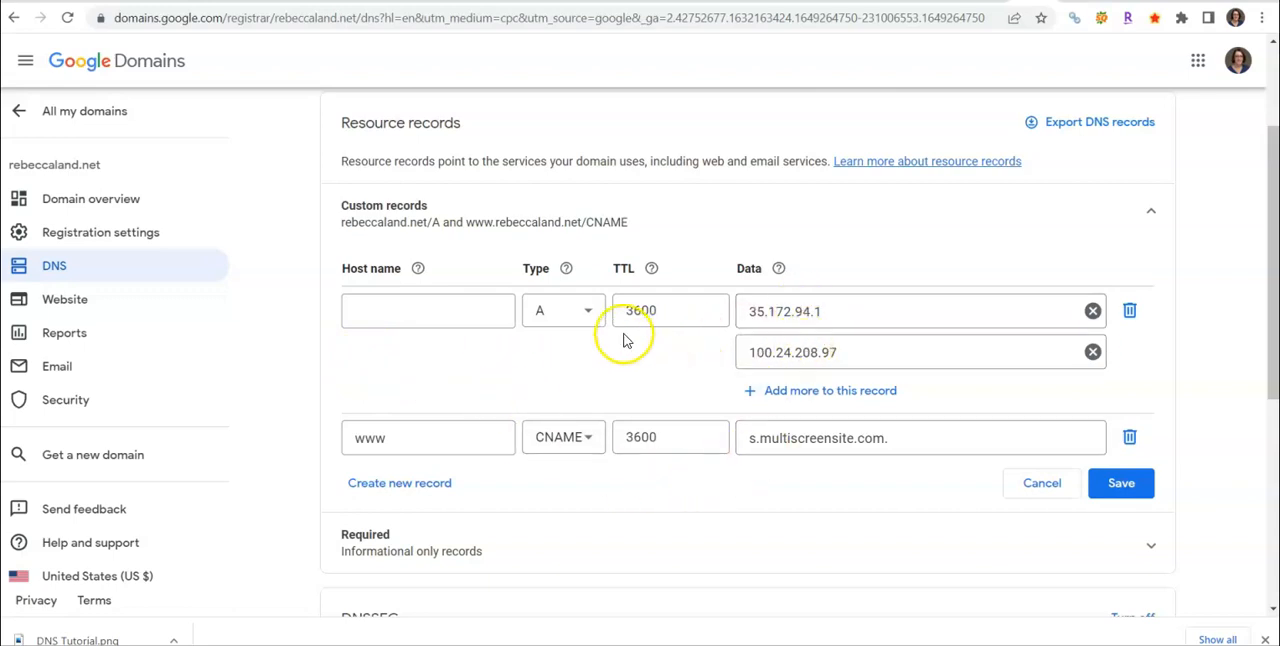
mouse_move(560, 340)
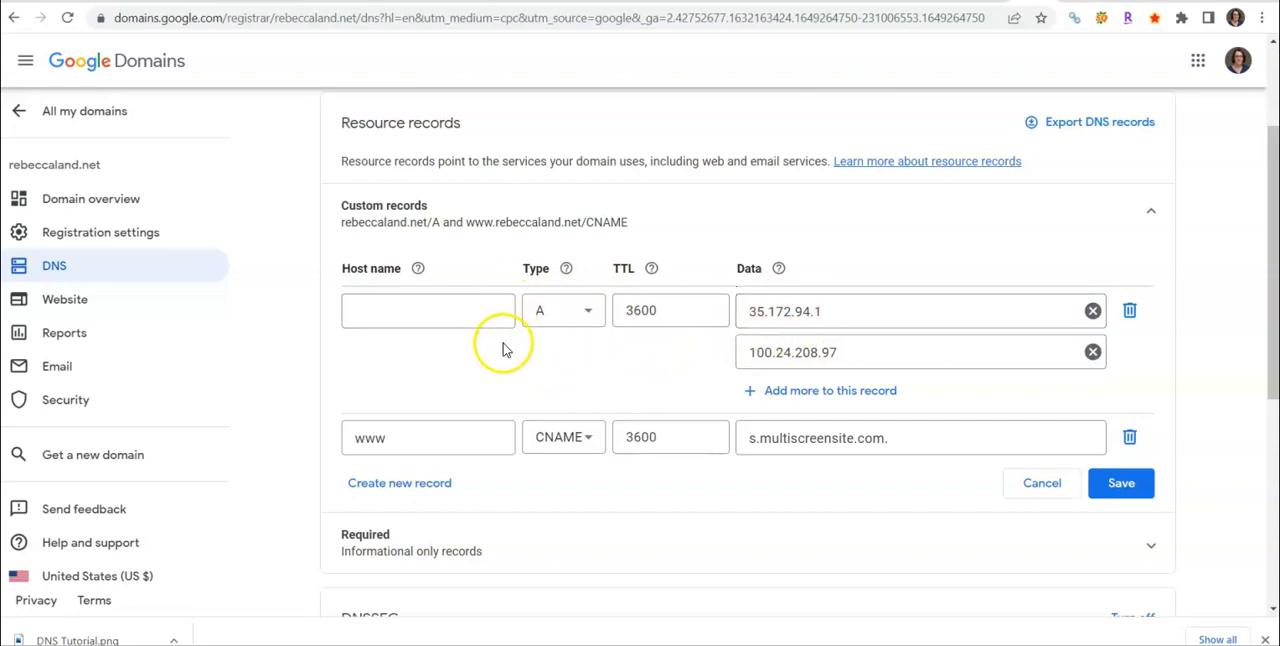
mouse_move(560, 437)
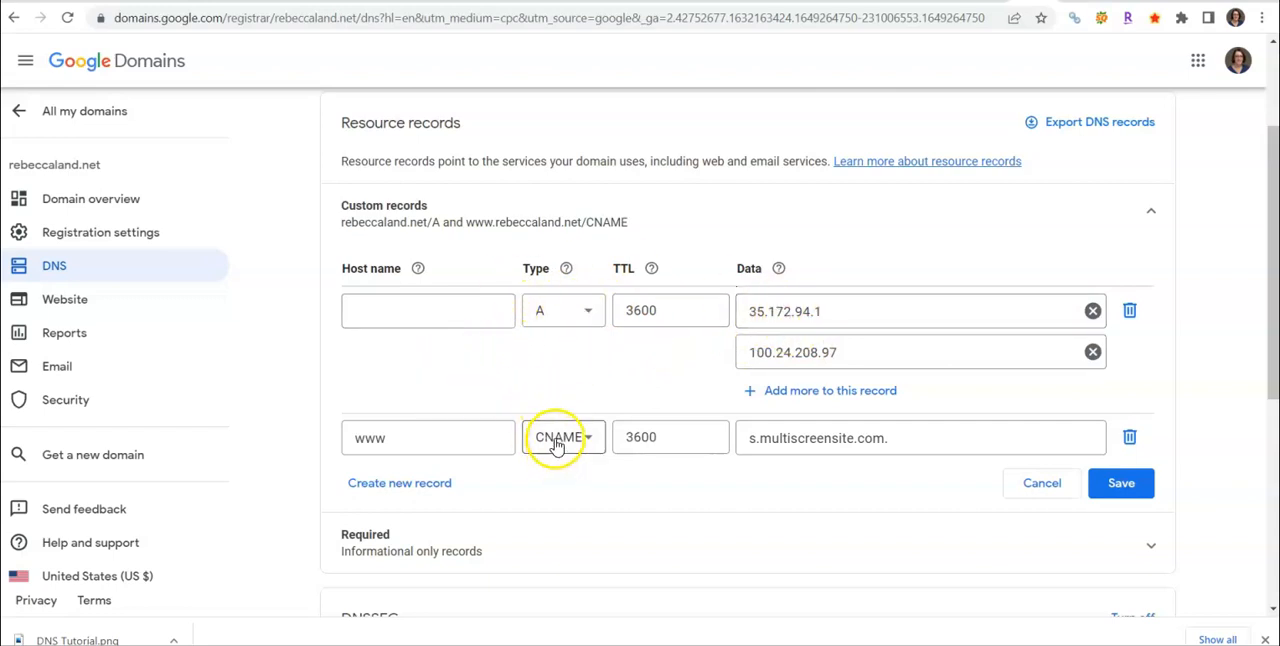
left_click(428, 437)
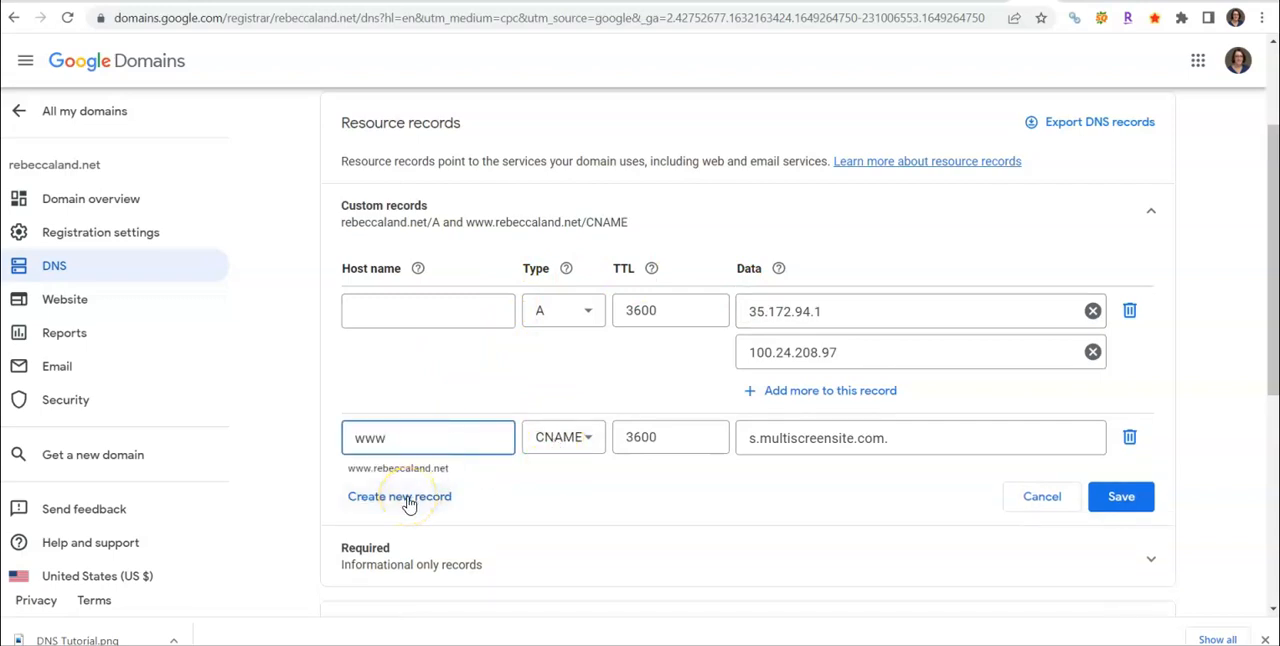
left_click(399, 496)
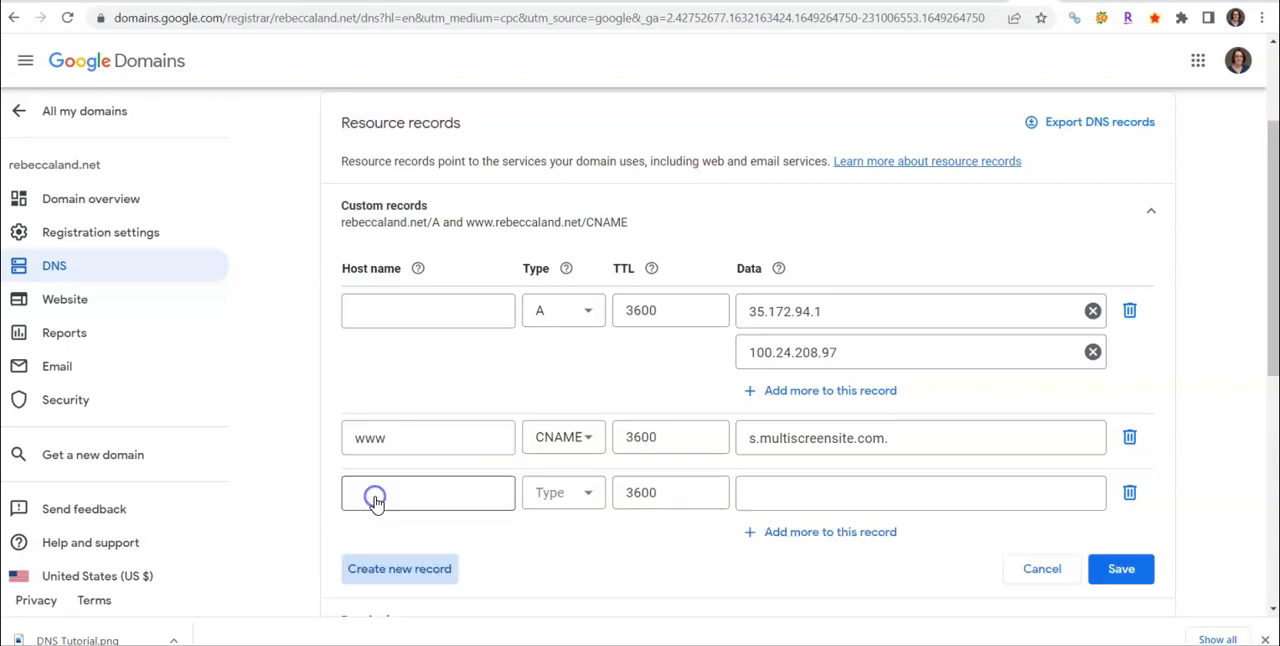
left_click(428, 492)
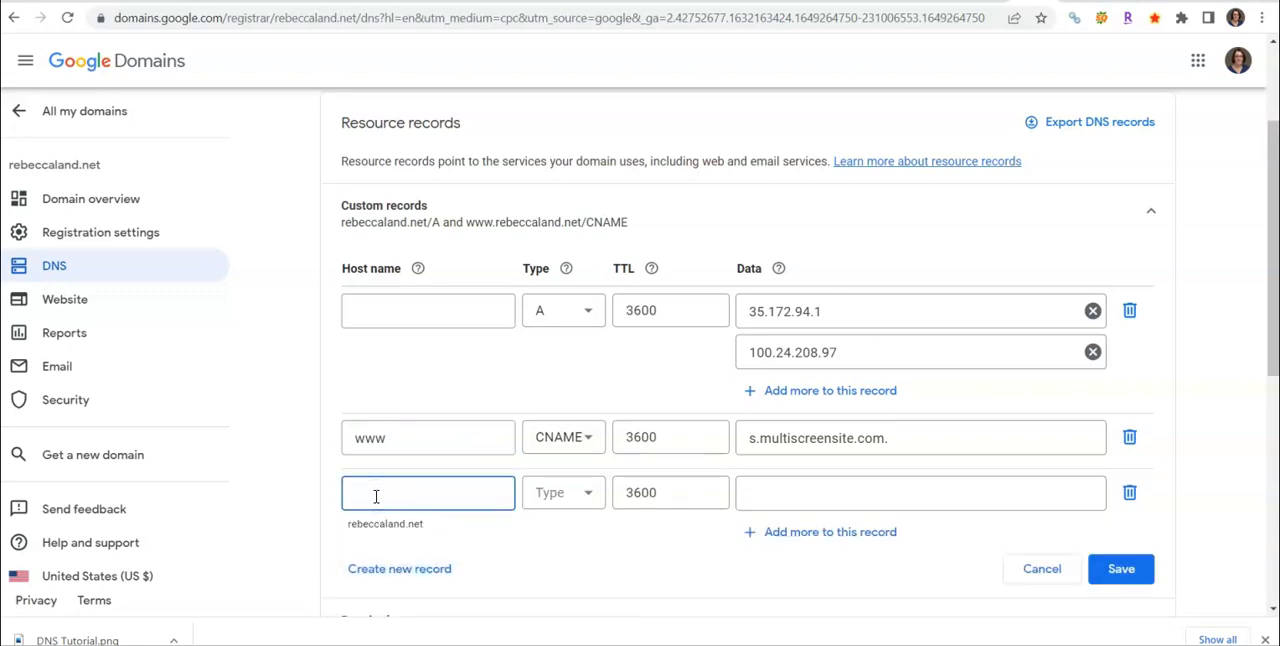
type("www")
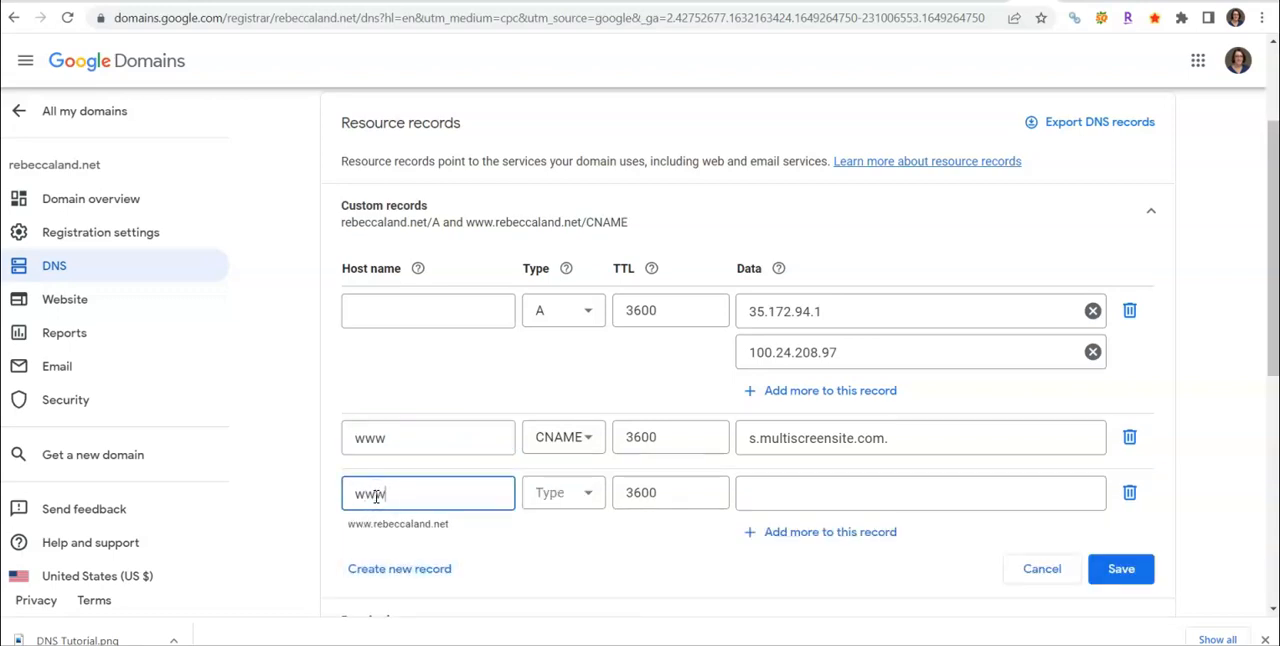
left_click(562, 492)
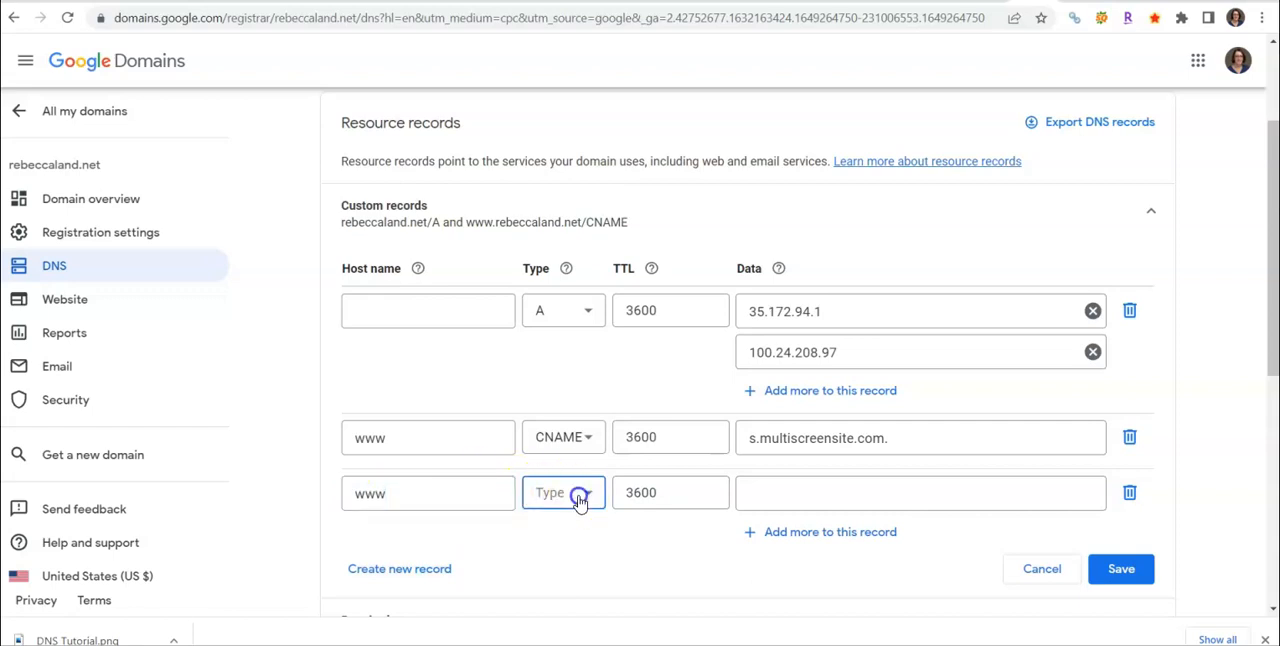
left_click(562, 492)
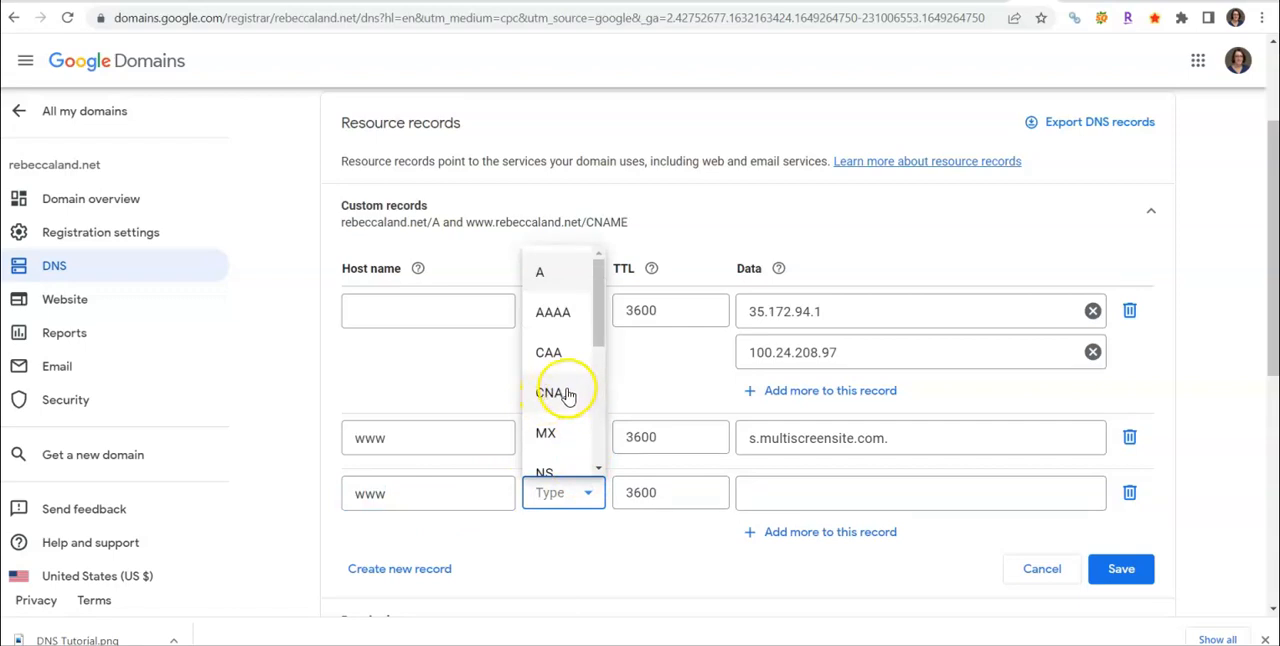
left_click(549, 391)
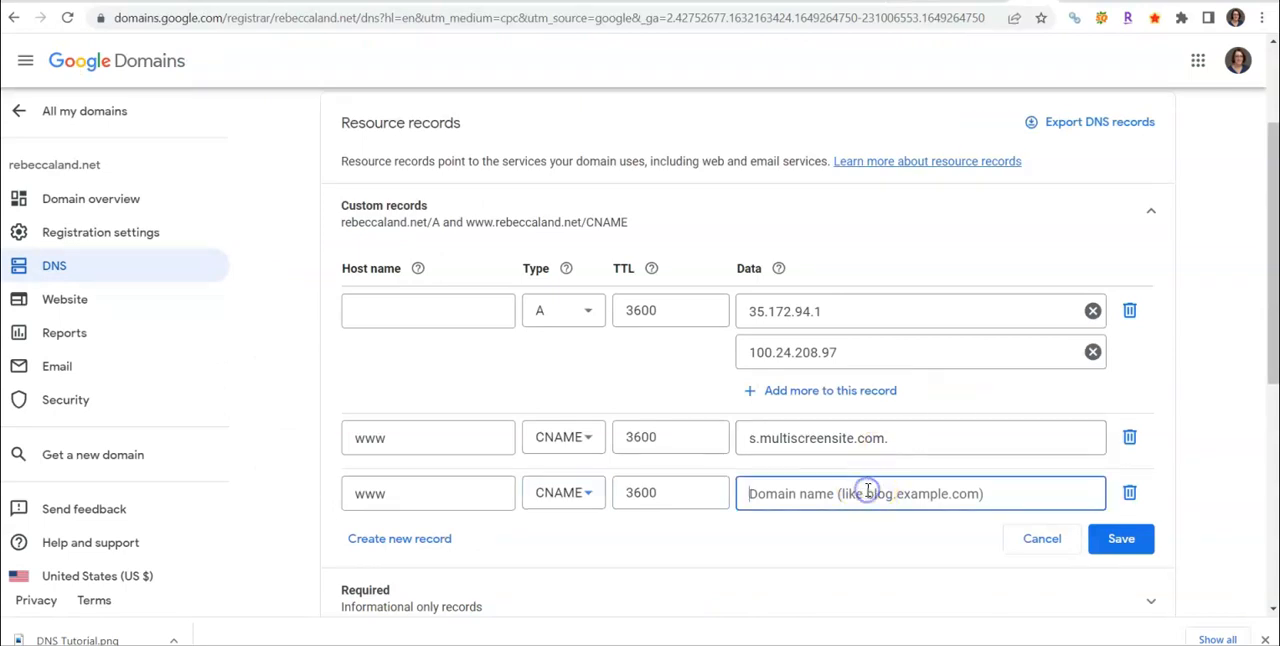
type("s.multiscreensite.com")
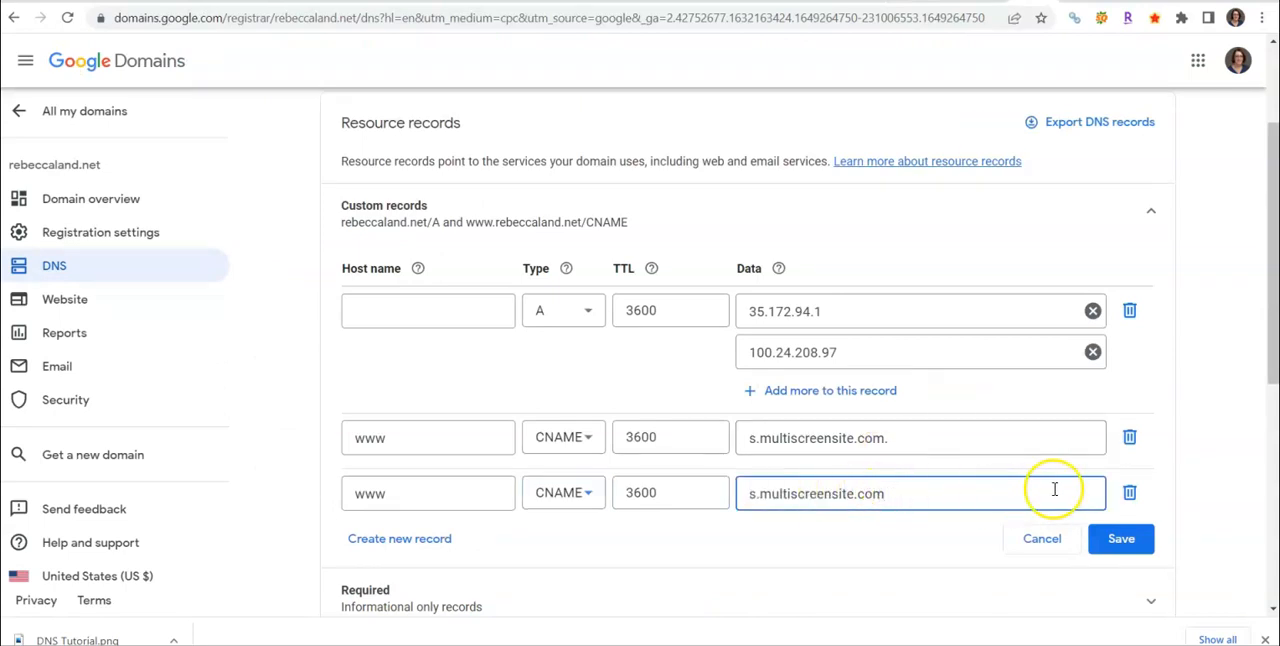
left_click(1130, 492)
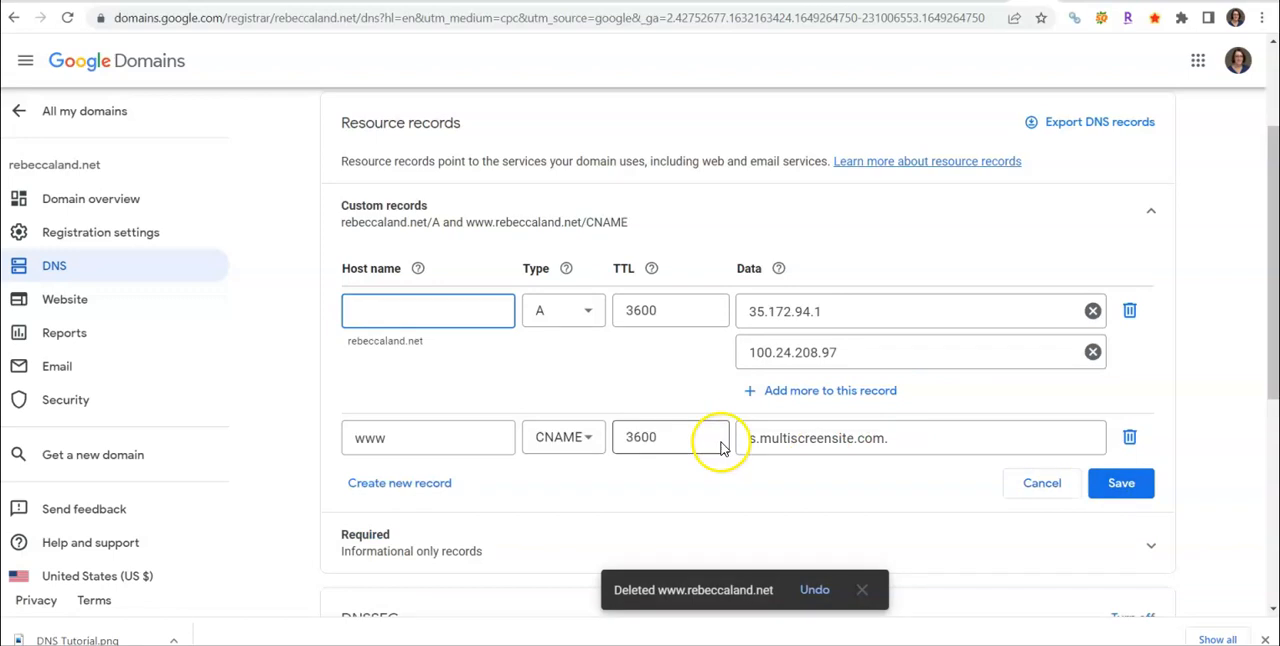
mouse_move(840, 418)
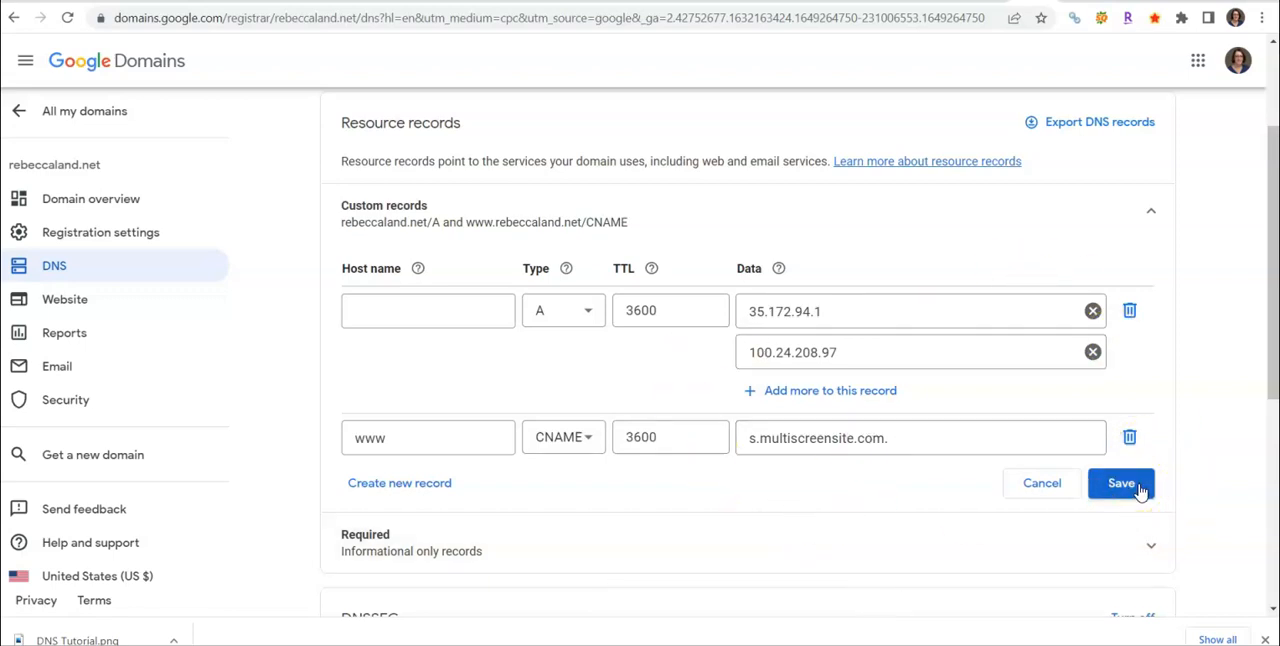
Save the A record and the www CNAME to s.multiscreensite.com
left_click(1121, 483)
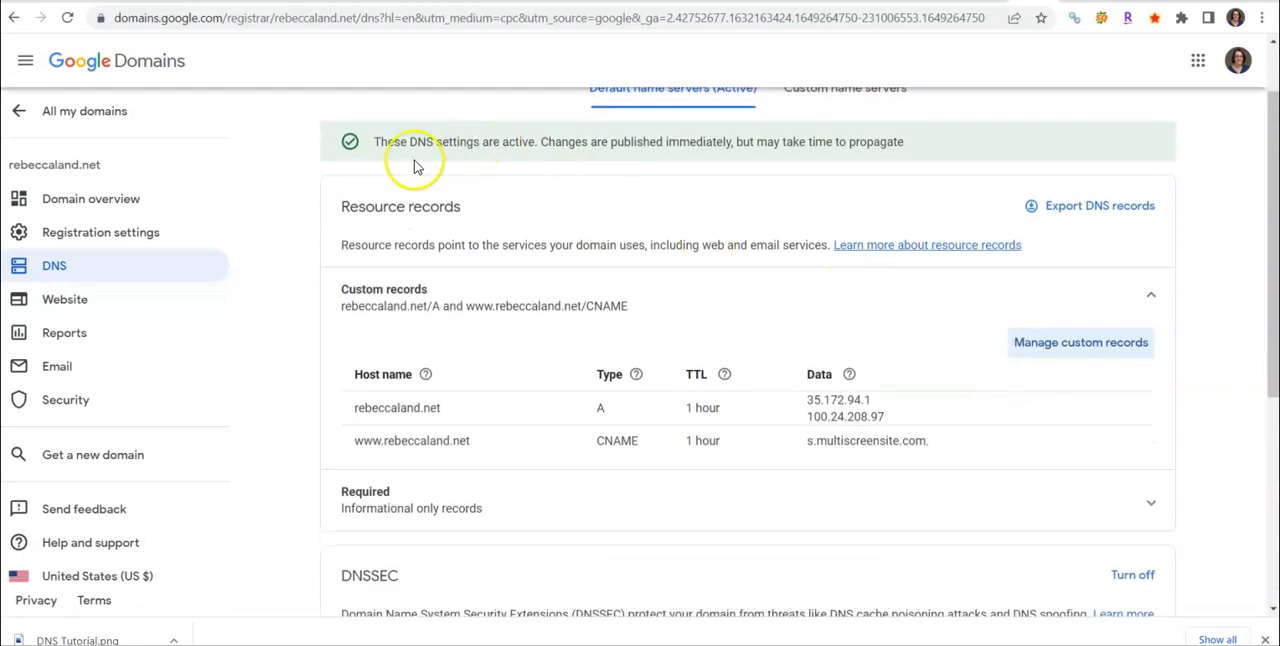
mouse_move(970, 140)
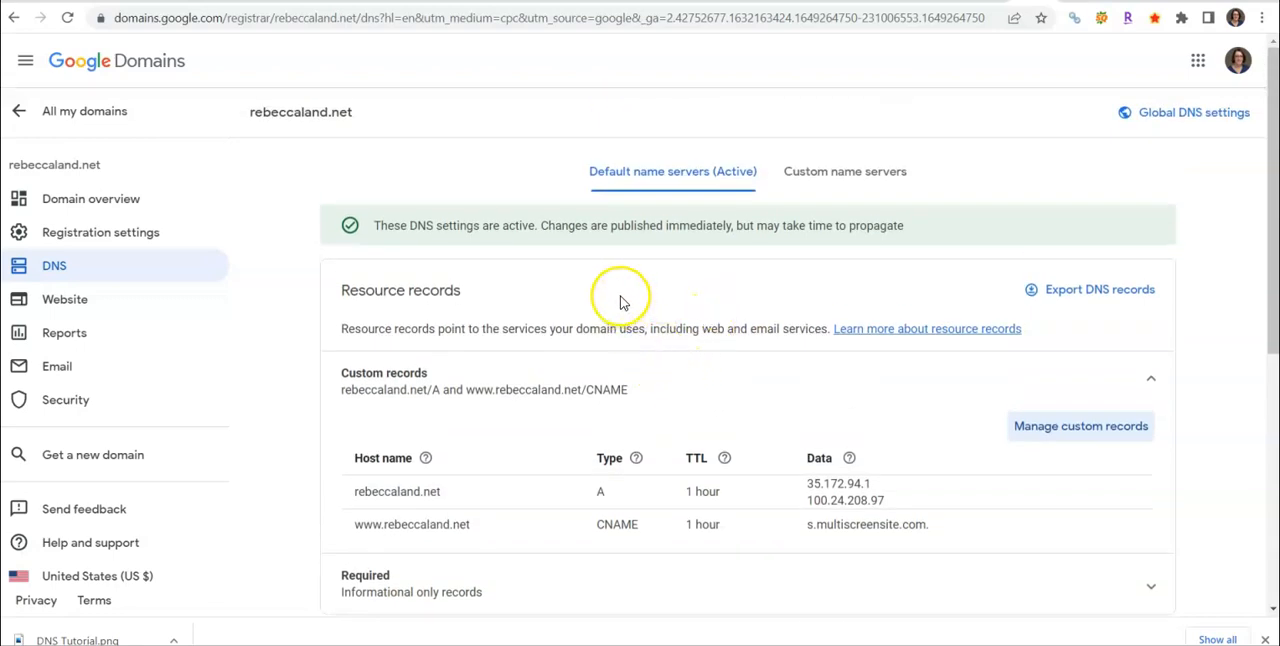
mouse_move(620, 300)
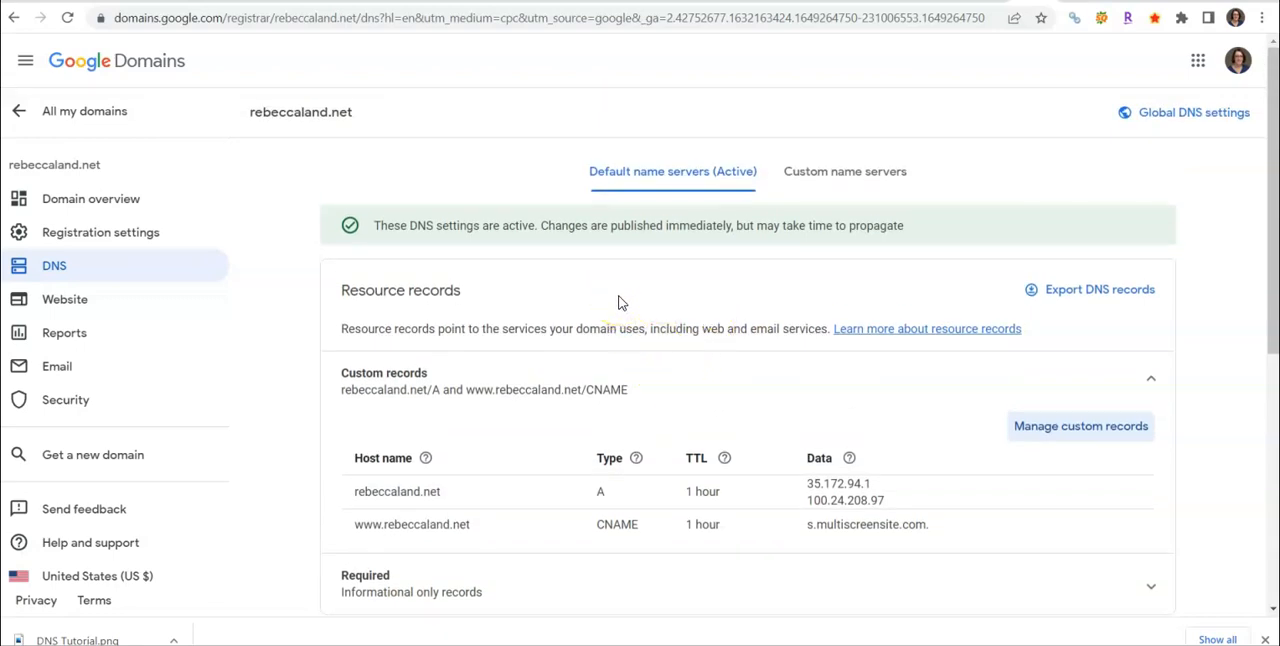